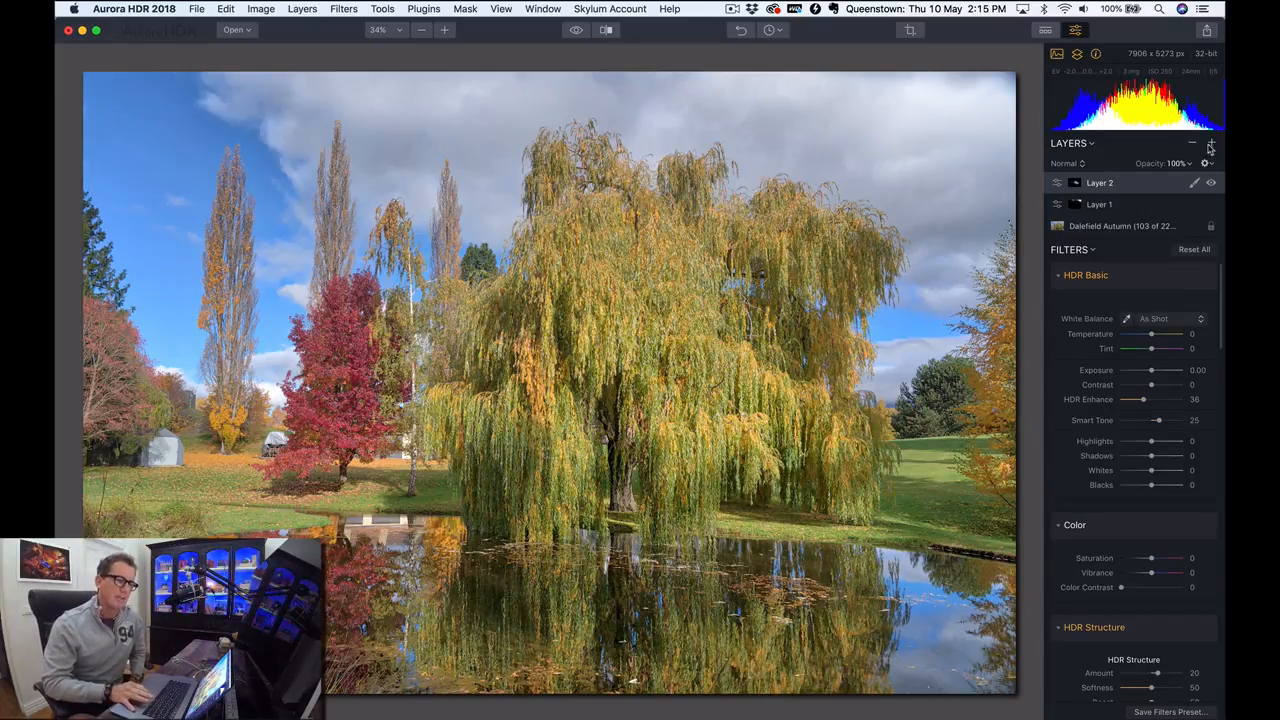
- Add a new empty adjustment layer, Layer 3, at the top of the layer stack
{"action": "left_click", "coordinate": [1212, 144]}
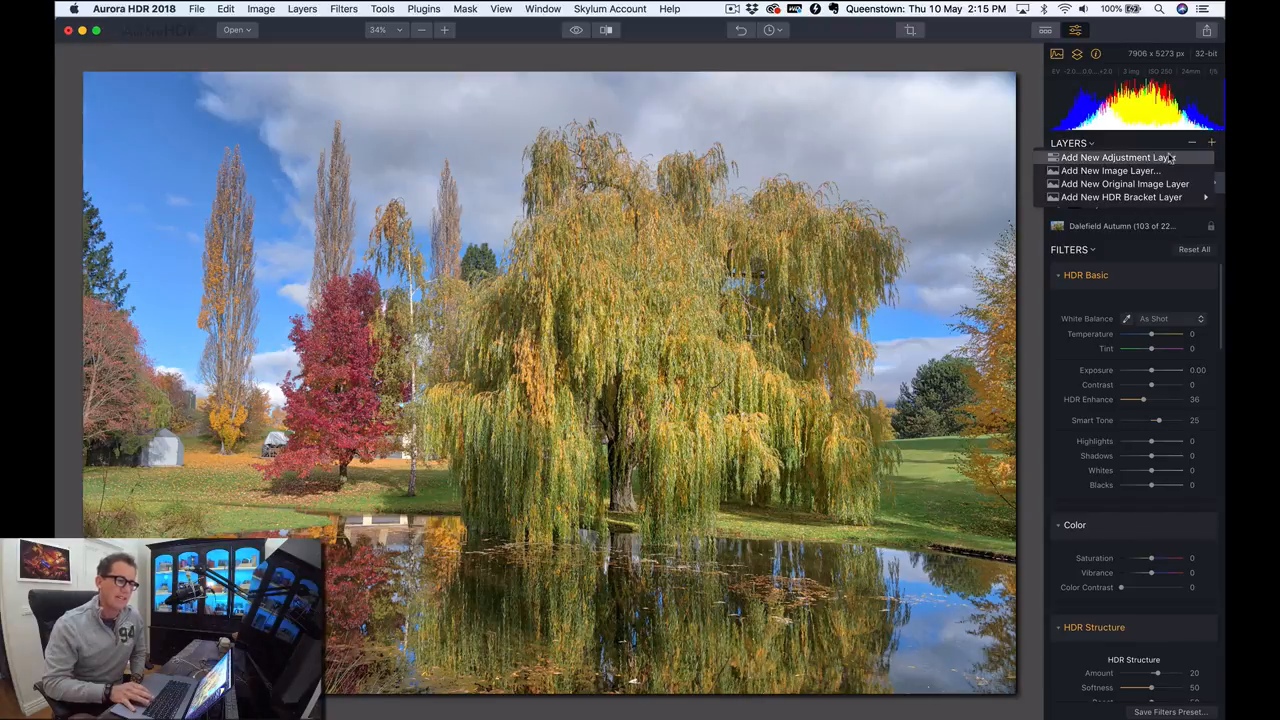
{"action": "left_click", "coordinate": [1116, 156]}
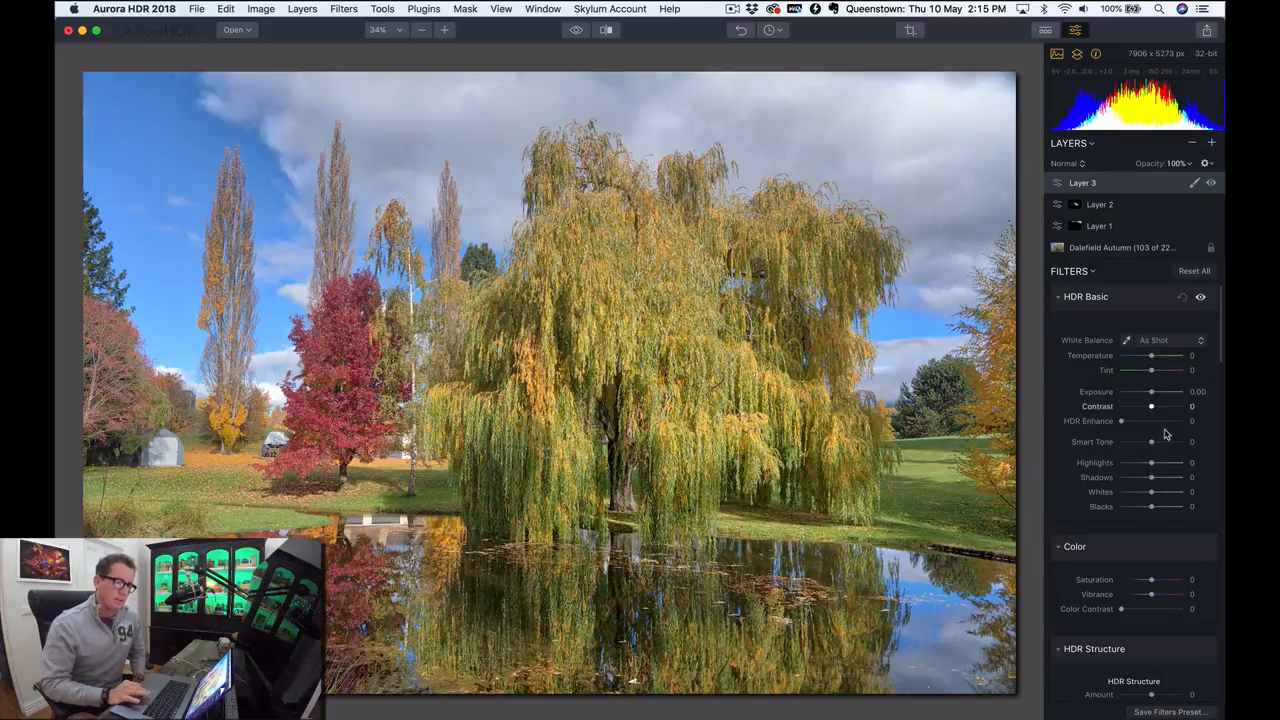
- Experiment with the Image Radiance amount and settle it at 77
{"action": "scroll", "scroll_direction": "down", "scroll_amount": 3}
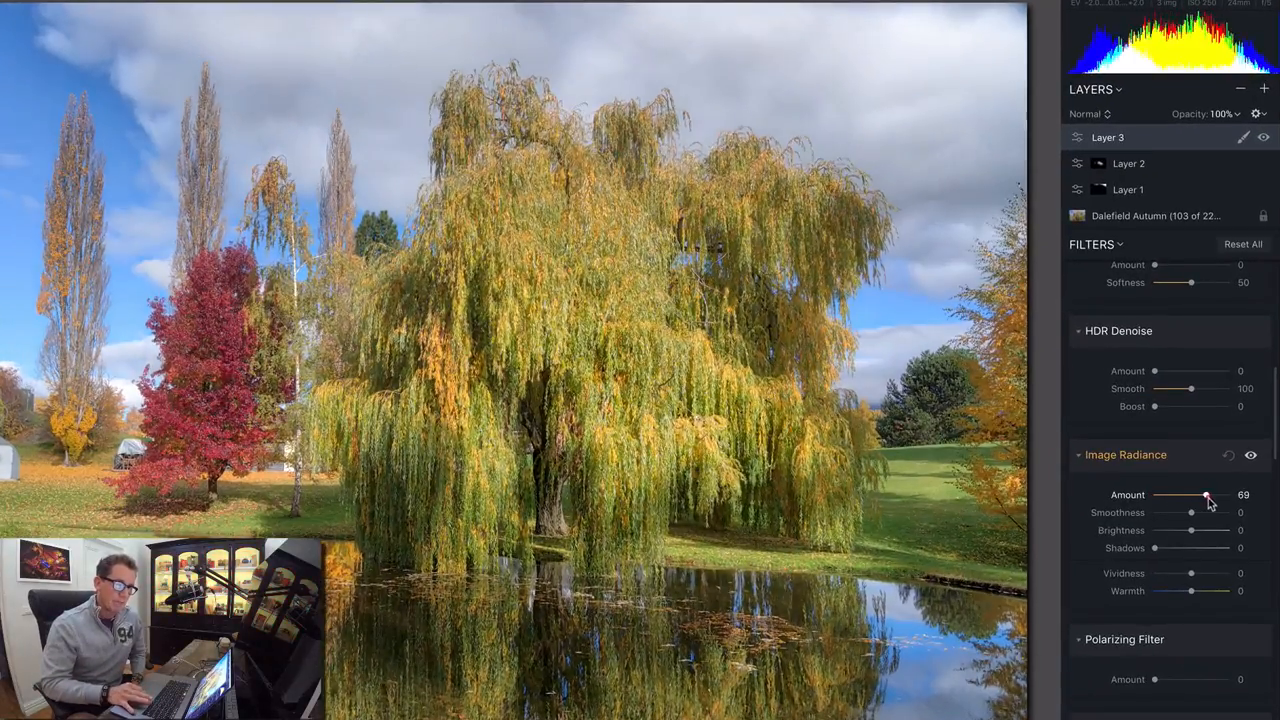
{"action": "left_click_drag", "start_coordinate": [1204, 494], "coordinate": [1208, 494]}
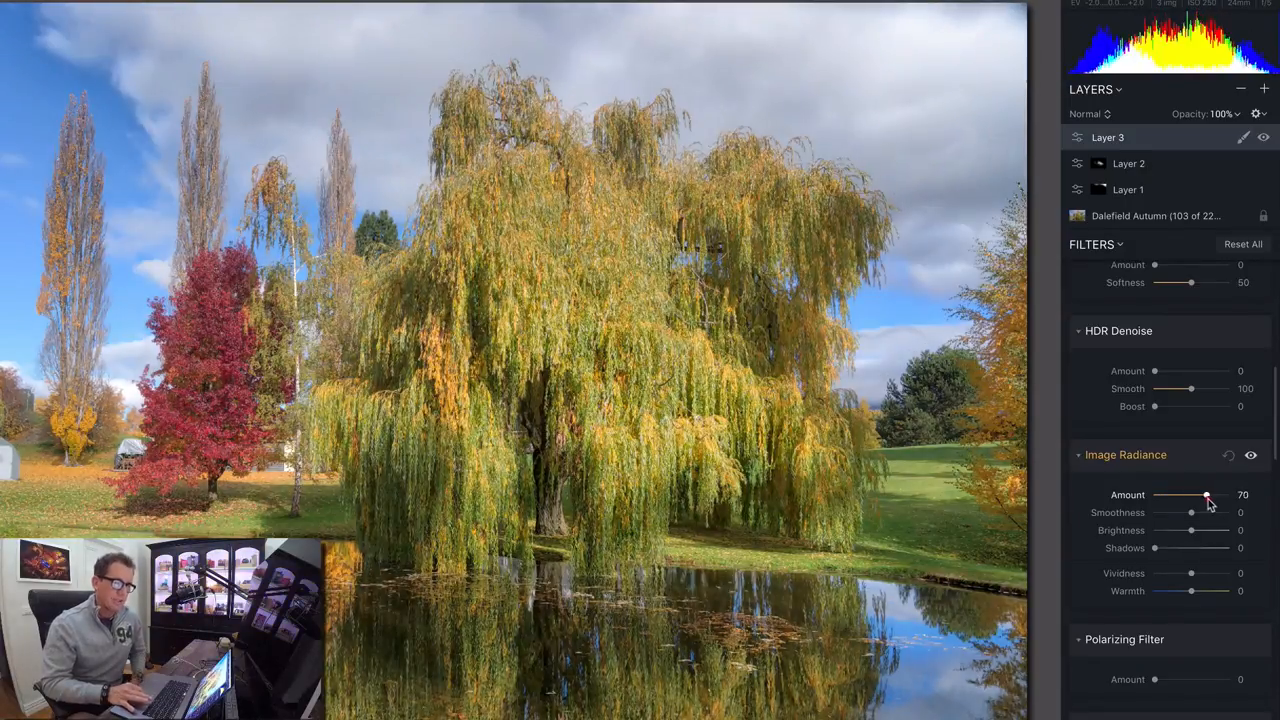
{"action": "left_click_drag", "start_coordinate": [1204, 496], "coordinate": [1210, 496]}
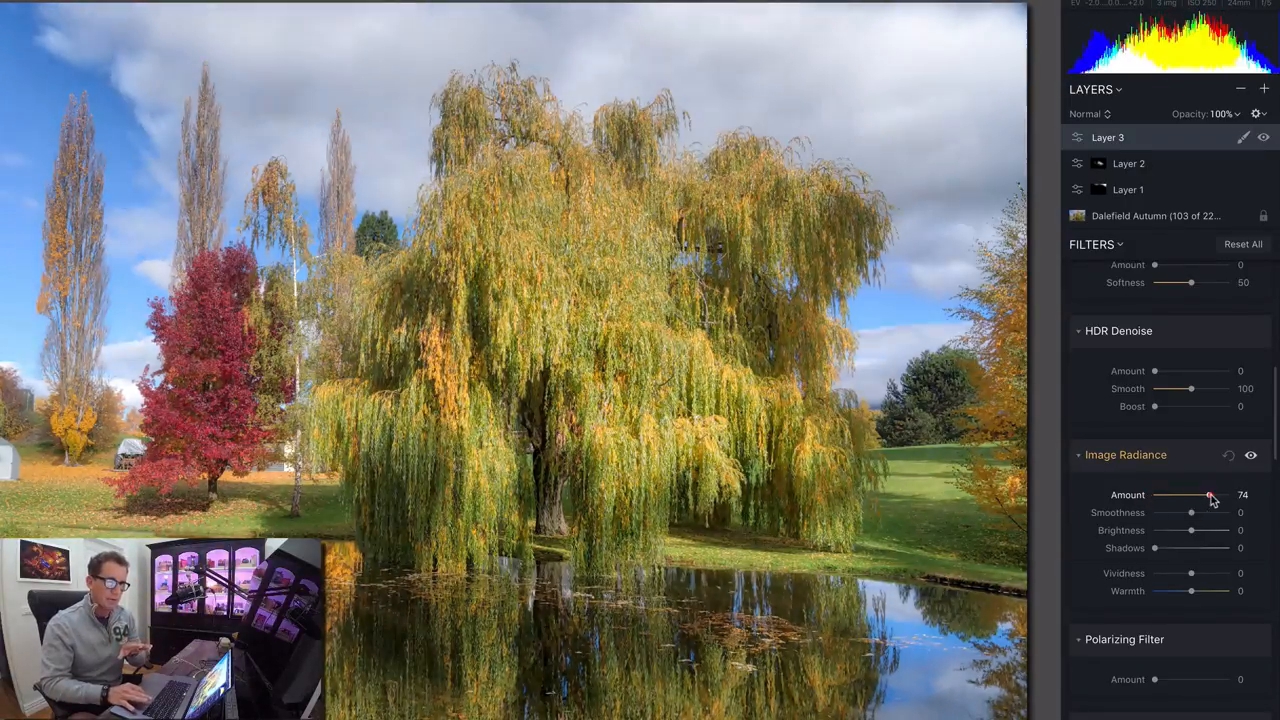
{"action": "left_click_drag", "start_coordinate": [1210, 494], "coordinate": [1156, 494]}
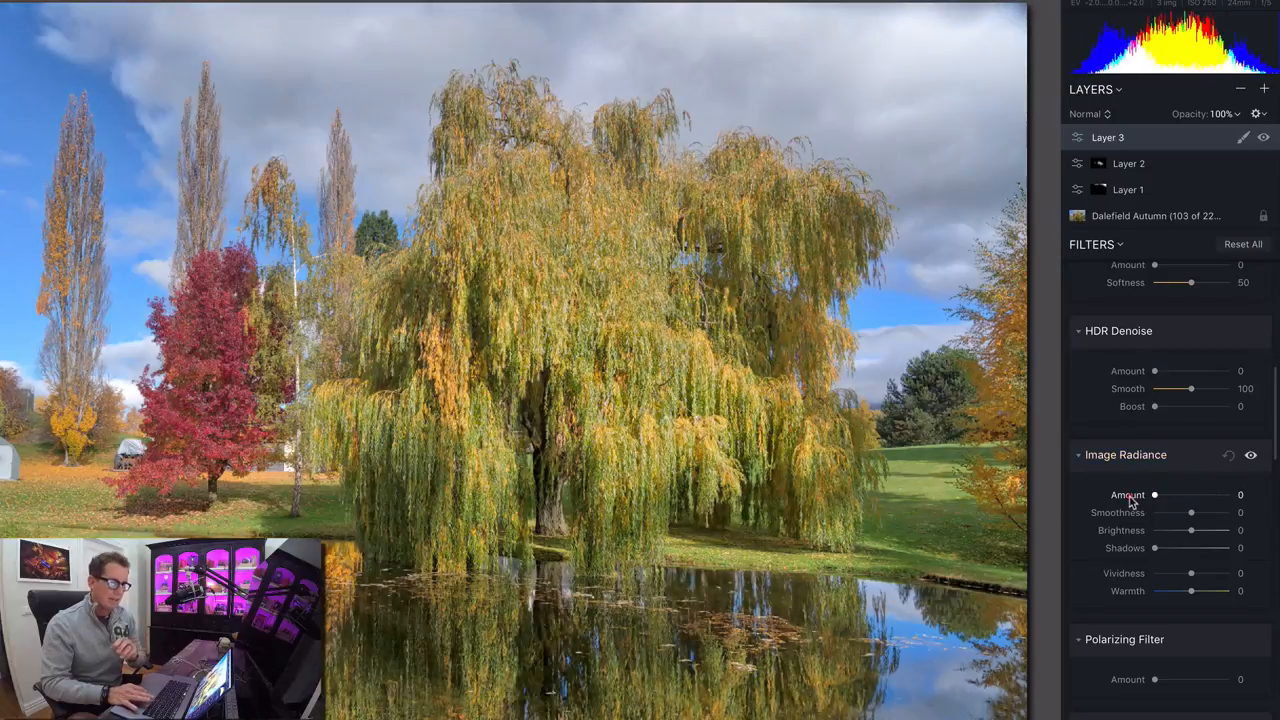
{"action": "left_click_drag", "start_coordinate": [1156, 494], "coordinate": [1228, 494]}
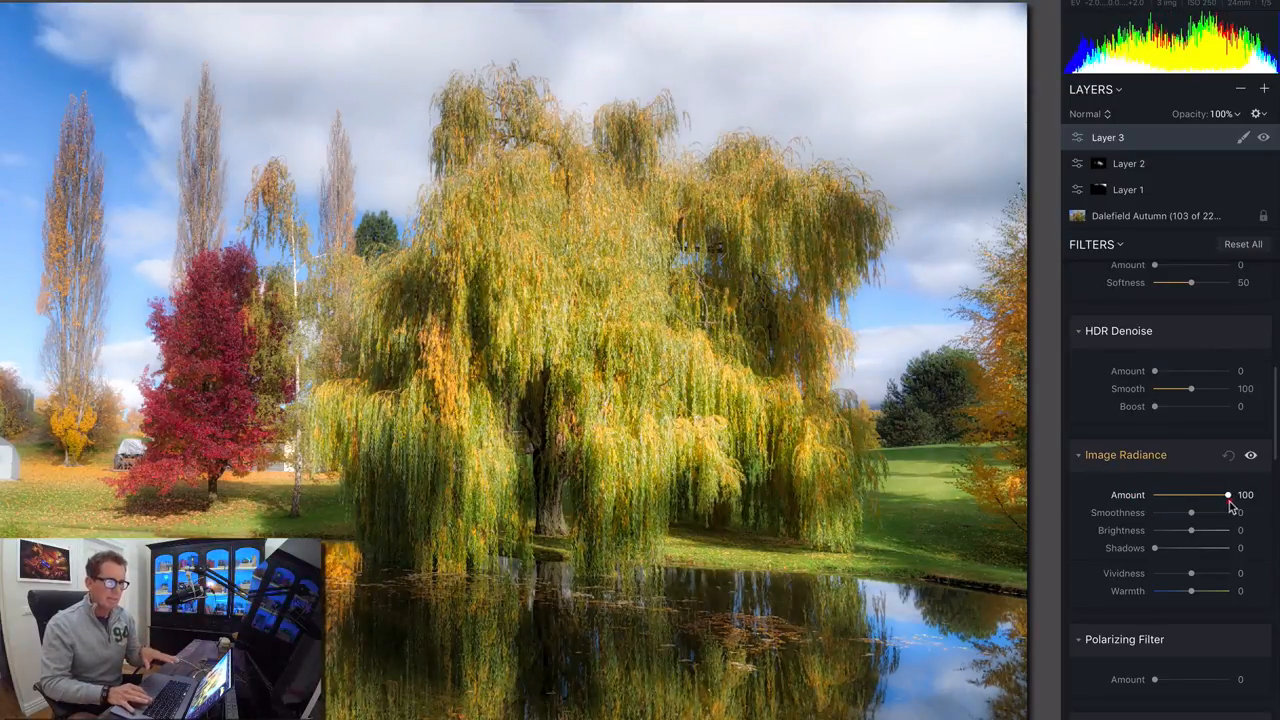
{"action": "left_click_drag", "start_coordinate": [1228, 494], "coordinate": [1176, 494]}
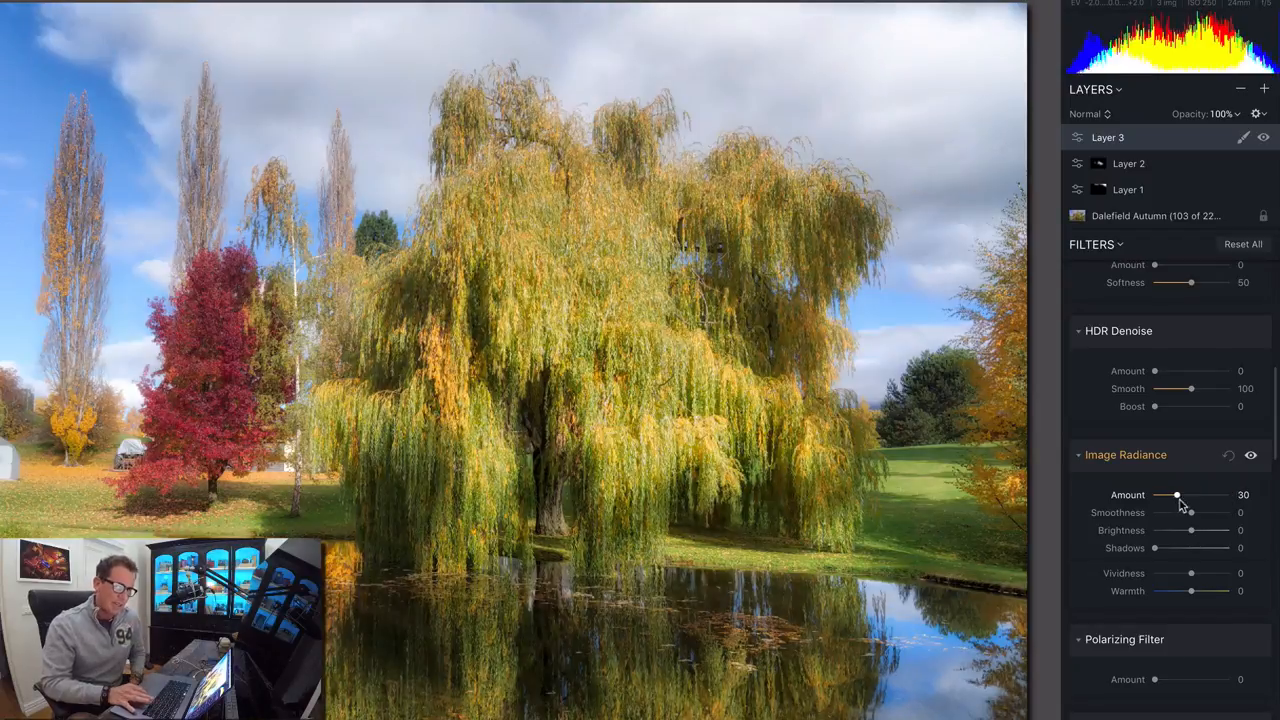
{"action": "left_click_drag", "start_coordinate": [1176, 496], "coordinate": [1210, 496]}
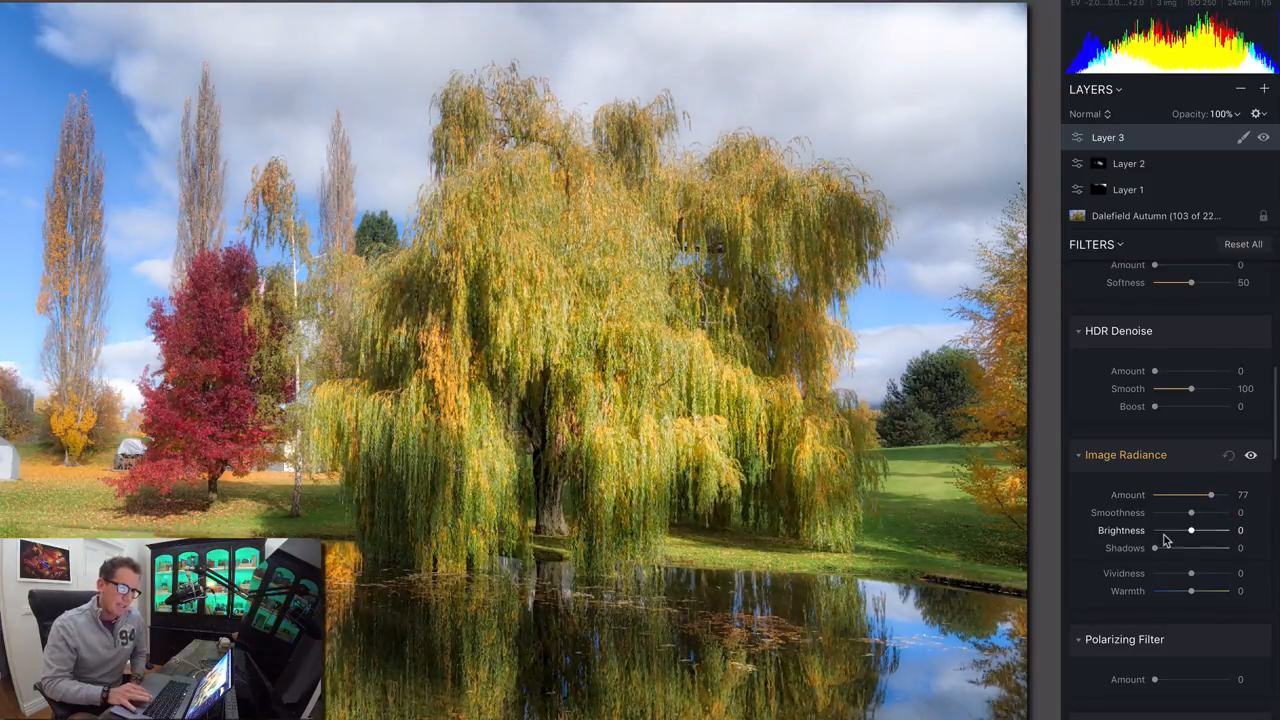
- Raise the Image Radiance shadows to 70
{"action": "left_click_drag", "start_coordinate": [1156, 548], "coordinate": [1196, 548]}
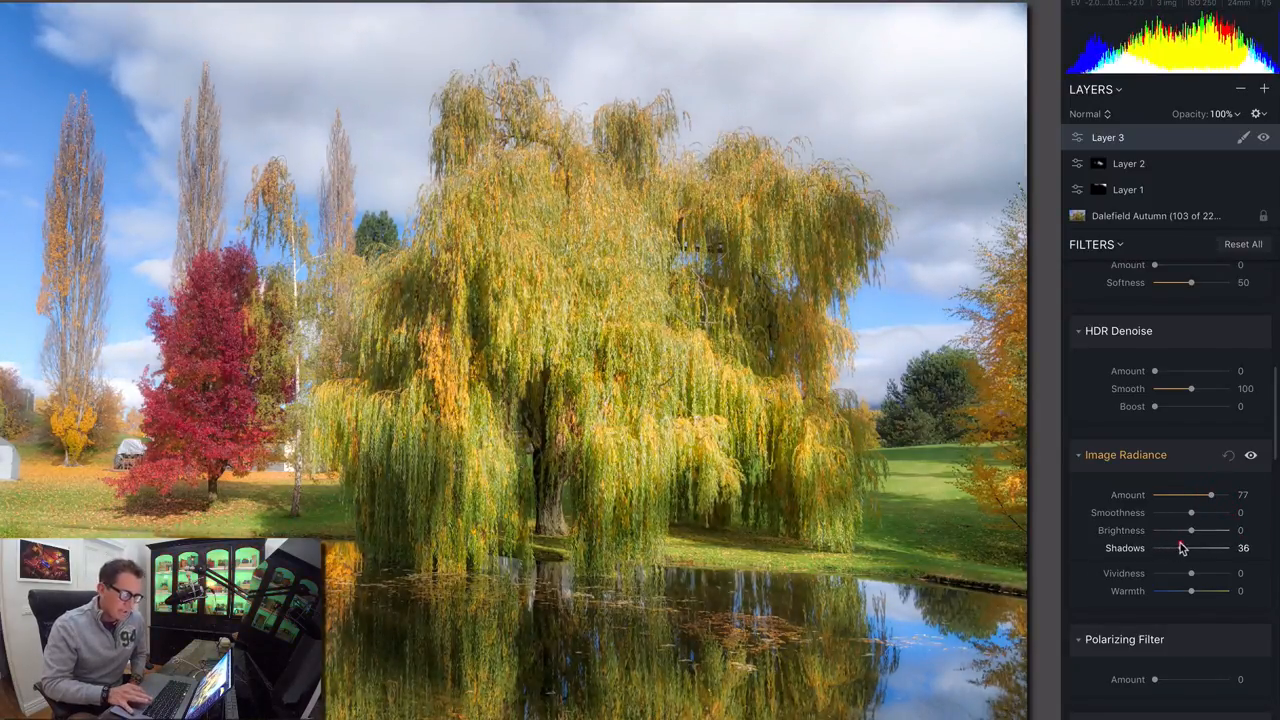
{"action": "left_click_drag", "start_coordinate": [1190, 548], "coordinate": [1210, 548]}
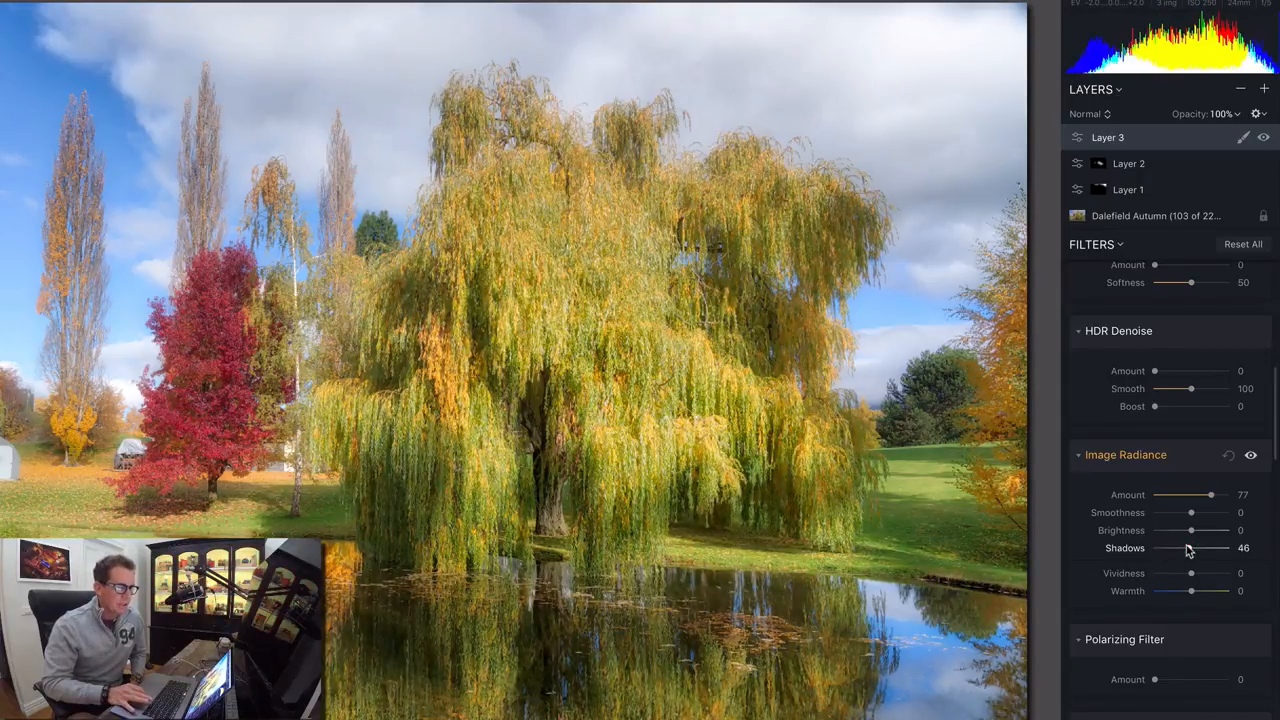
{"action": "left_click_drag", "start_coordinate": [1190, 548], "coordinate": [1210, 548]}
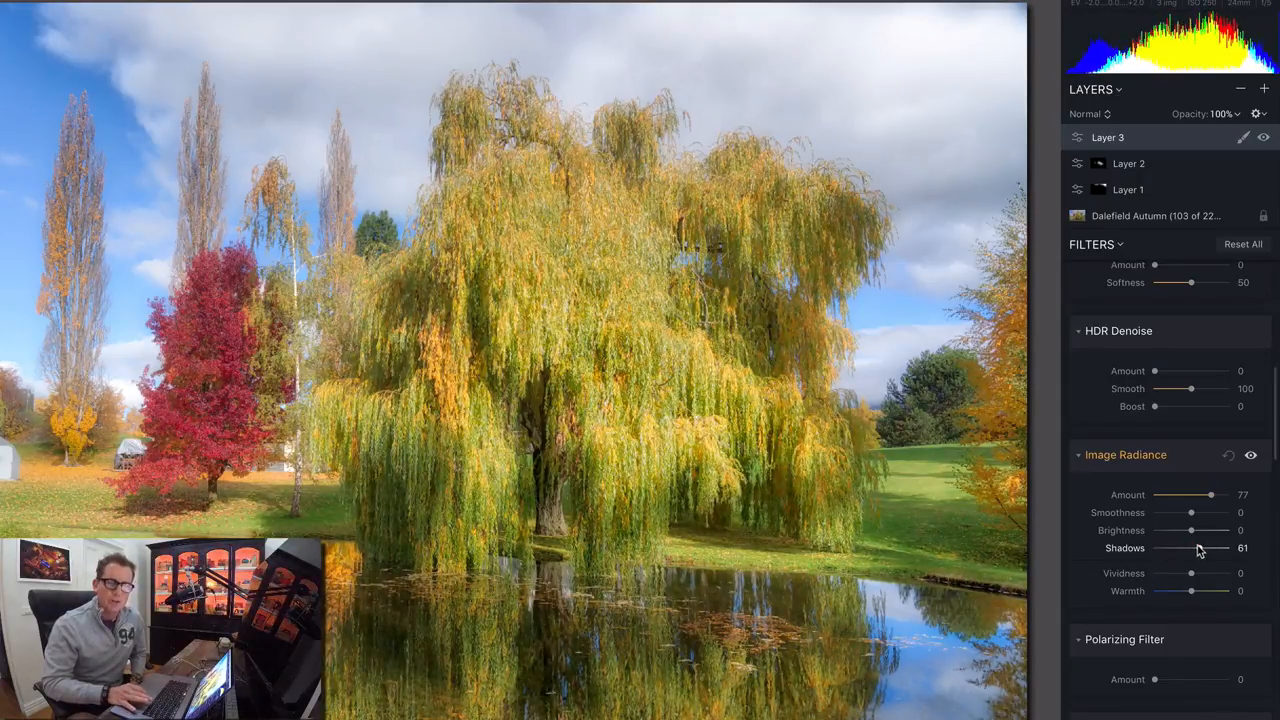
{"action": "left_click_drag", "start_coordinate": [1200, 548], "coordinate": [1210, 548]}
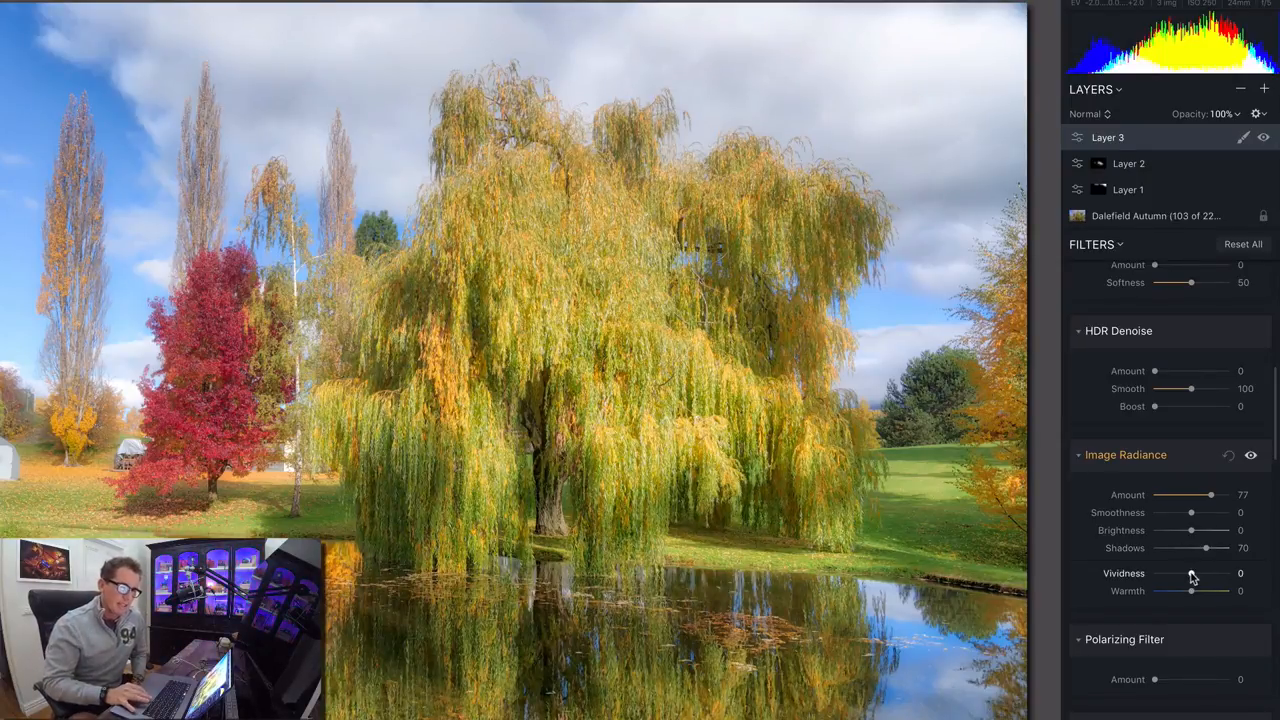
- Set the radiance vividness to 30 and brightness to 17
{"action": "left_click_drag", "start_coordinate": [1190, 572], "coordinate": [1210, 572]}
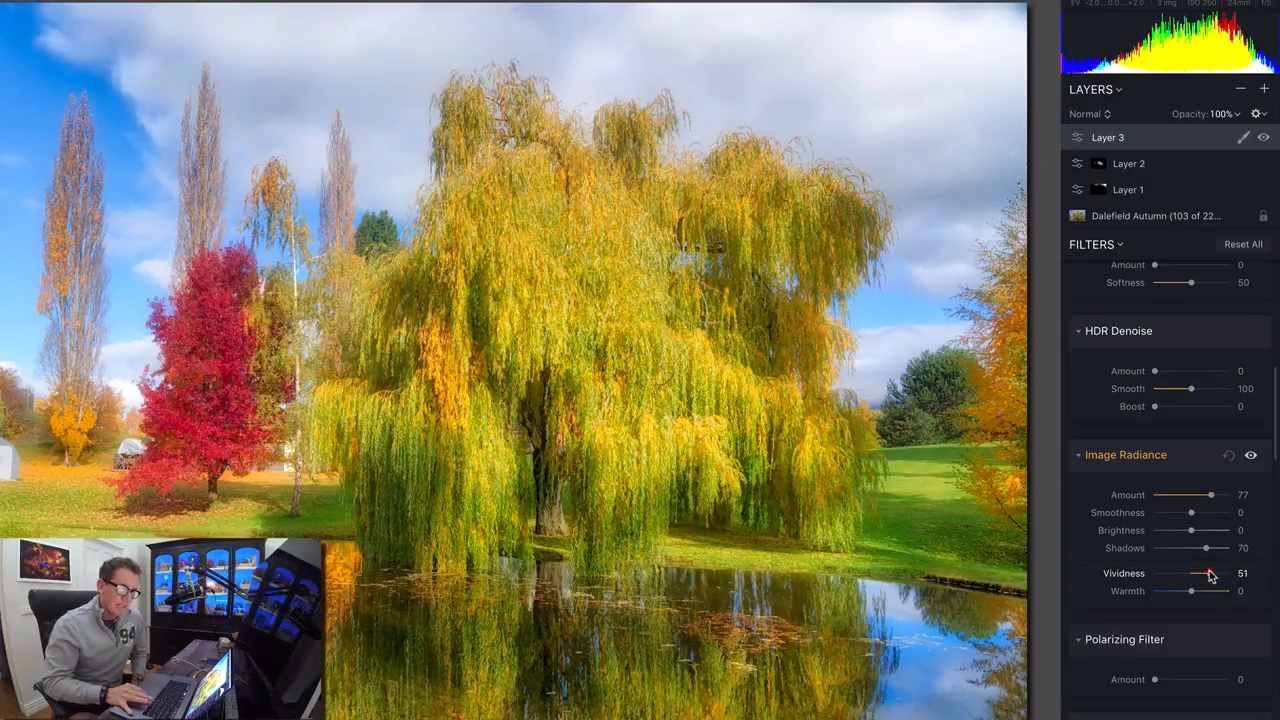
{"action": "left_click_drag", "start_coordinate": [1210, 572], "coordinate": [1202, 572]}
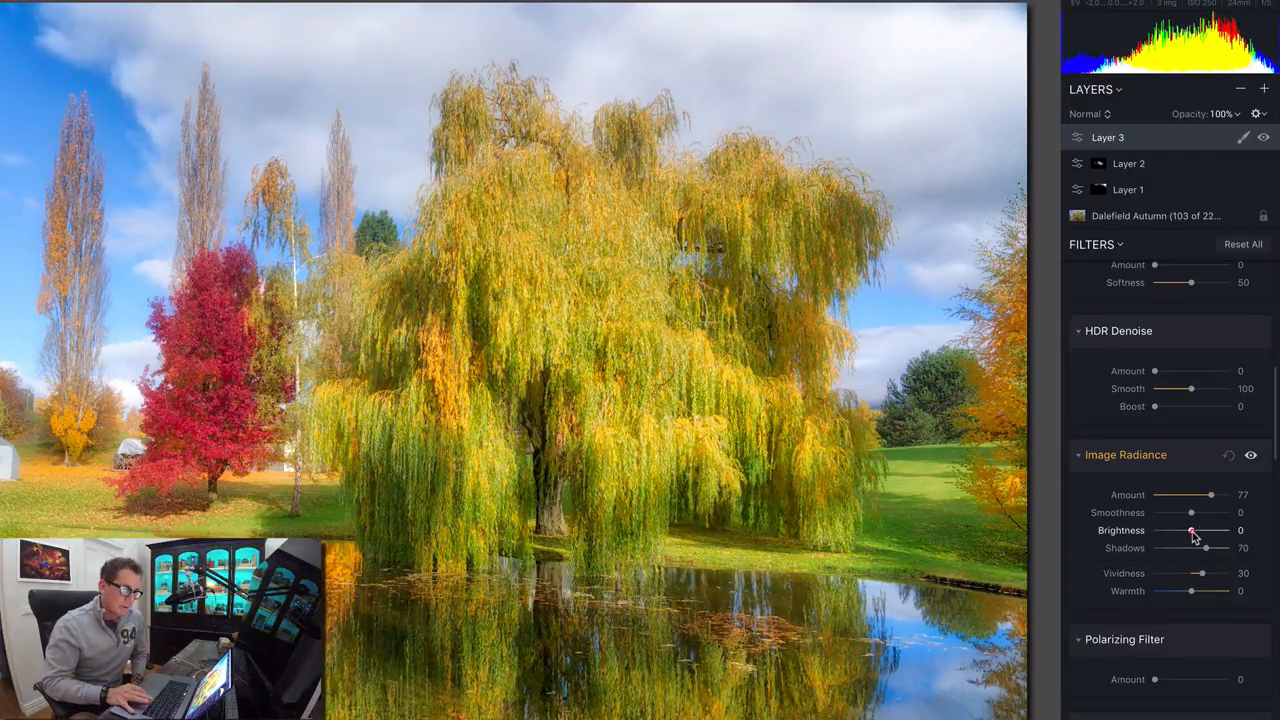
{"action": "left_click_drag", "start_coordinate": [1190, 530], "coordinate": [1218, 530]}
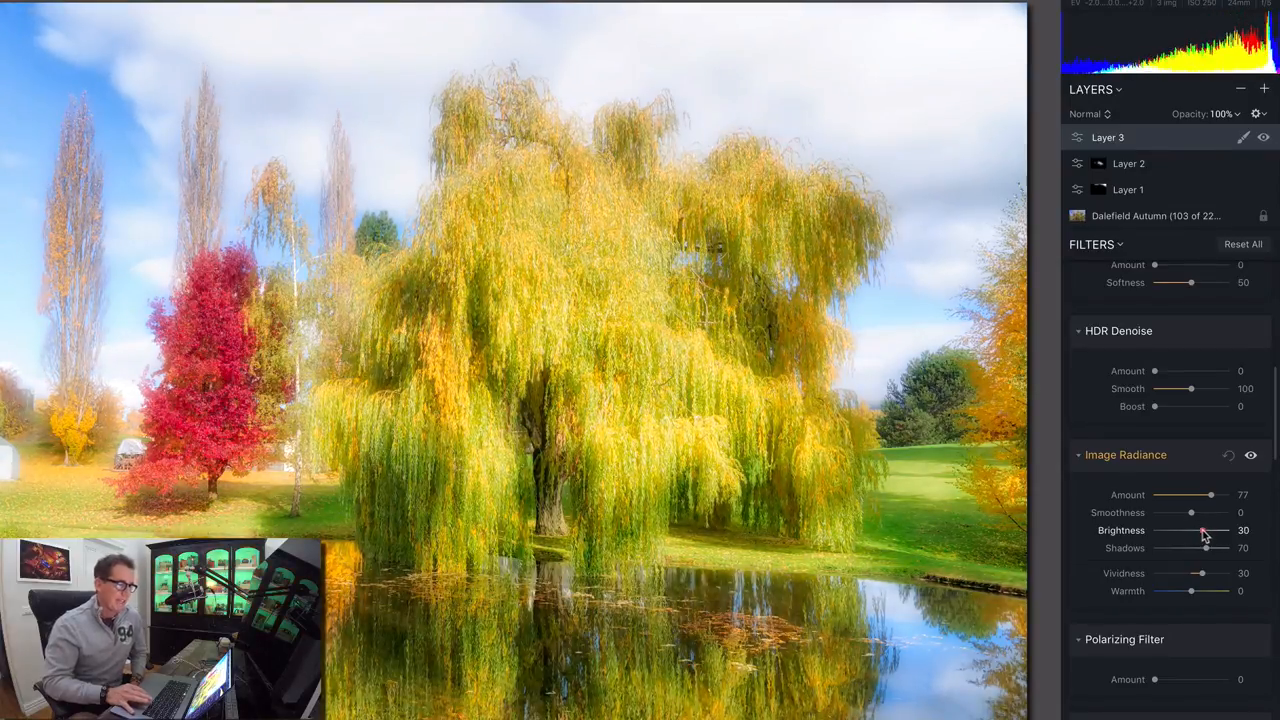
{"action": "left_click_drag", "start_coordinate": [1218, 530], "coordinate": [1200, 530]}
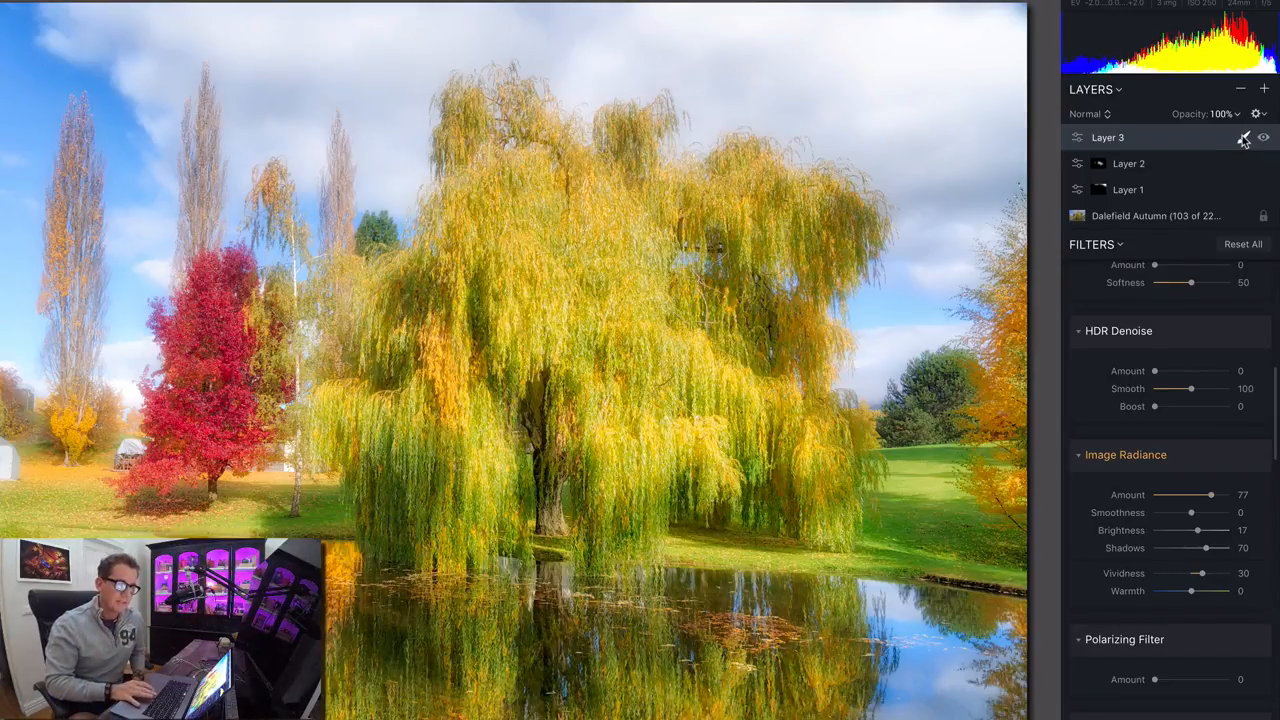
- Put Layer 3 into Brush masking mode so the radiance shows only where painted
{"action": "left_click", "coordinate": [1244, 136]}
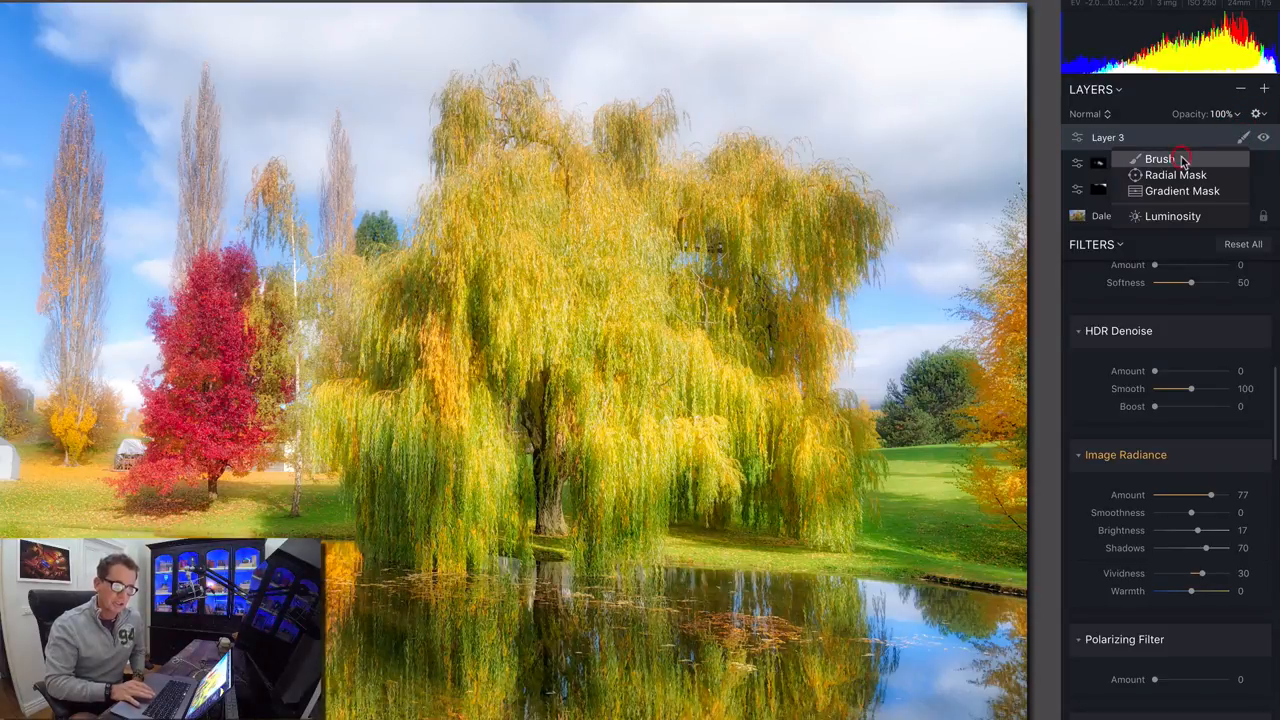
{"action": "left_click", "coordinate": [1160, 158]}
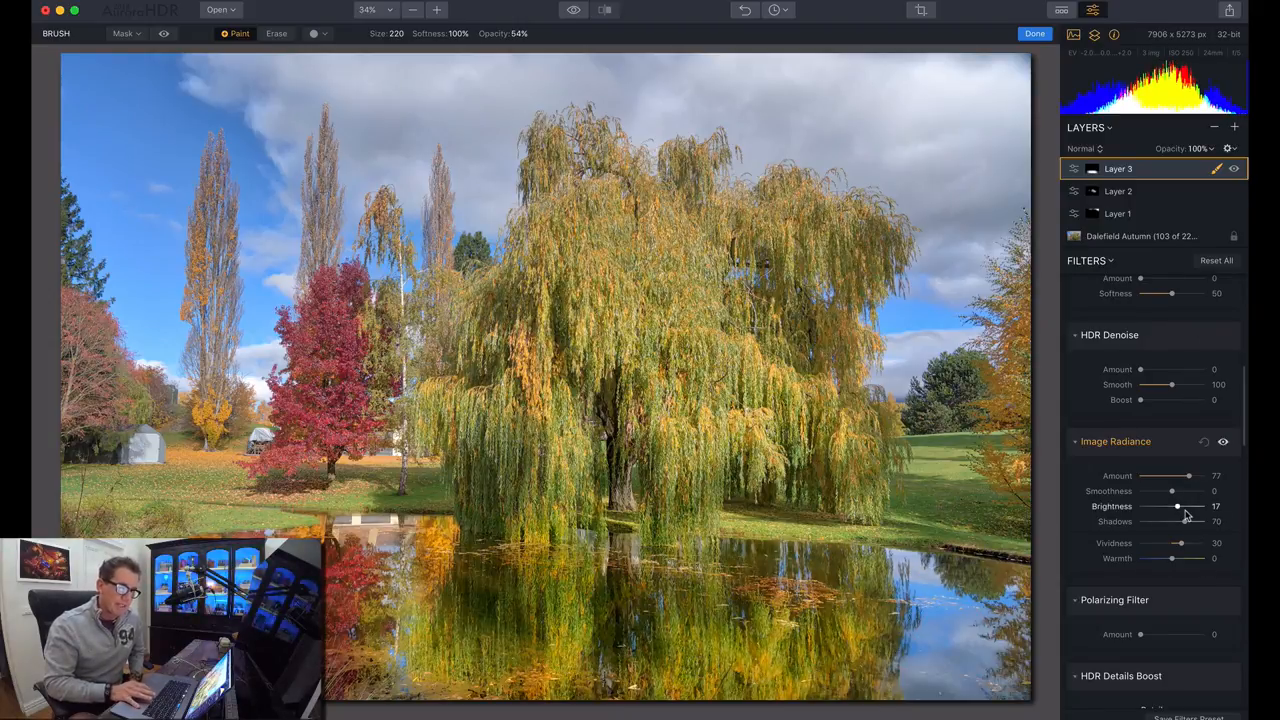
- Try extreme brightness values and settle the radiance brightness at 38
{"action": "left_click_drag", "start_coordinate": [1176, 506], "coordinate": [1200, 506]}
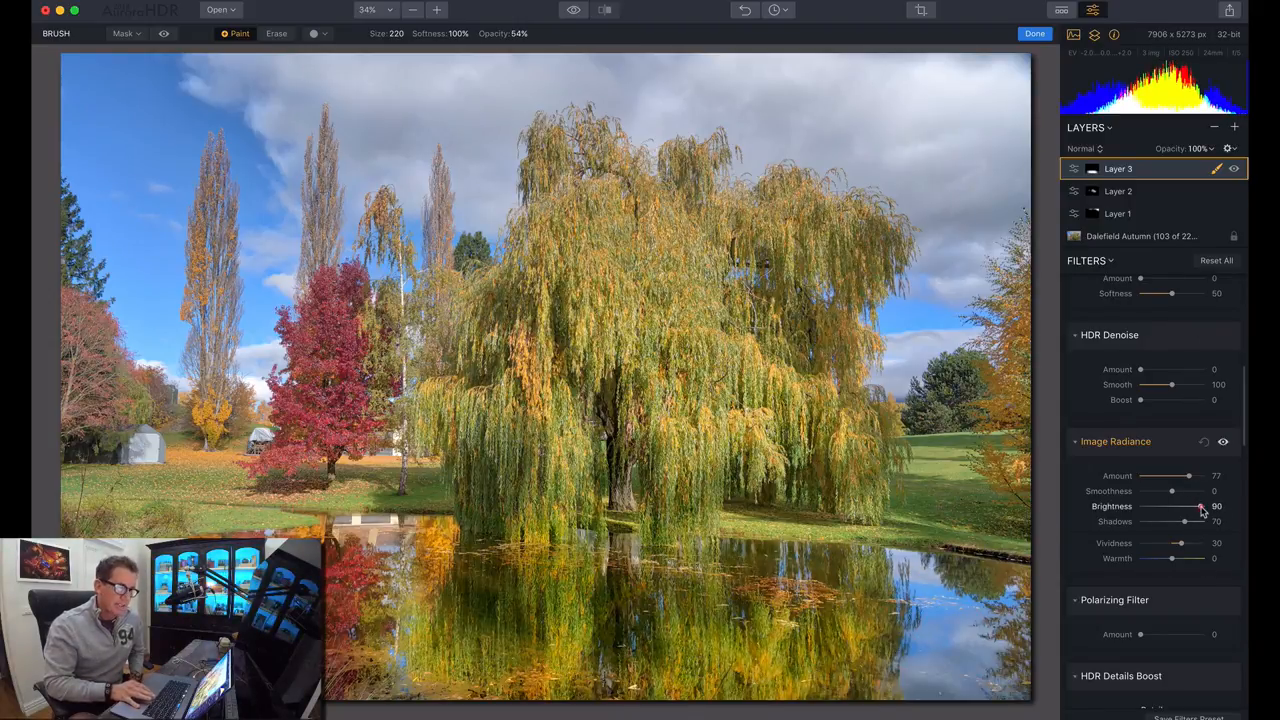
{"action": "left_click_drag", "start_coordinate": [1202, 506], "coordinate": [1148, 506]}
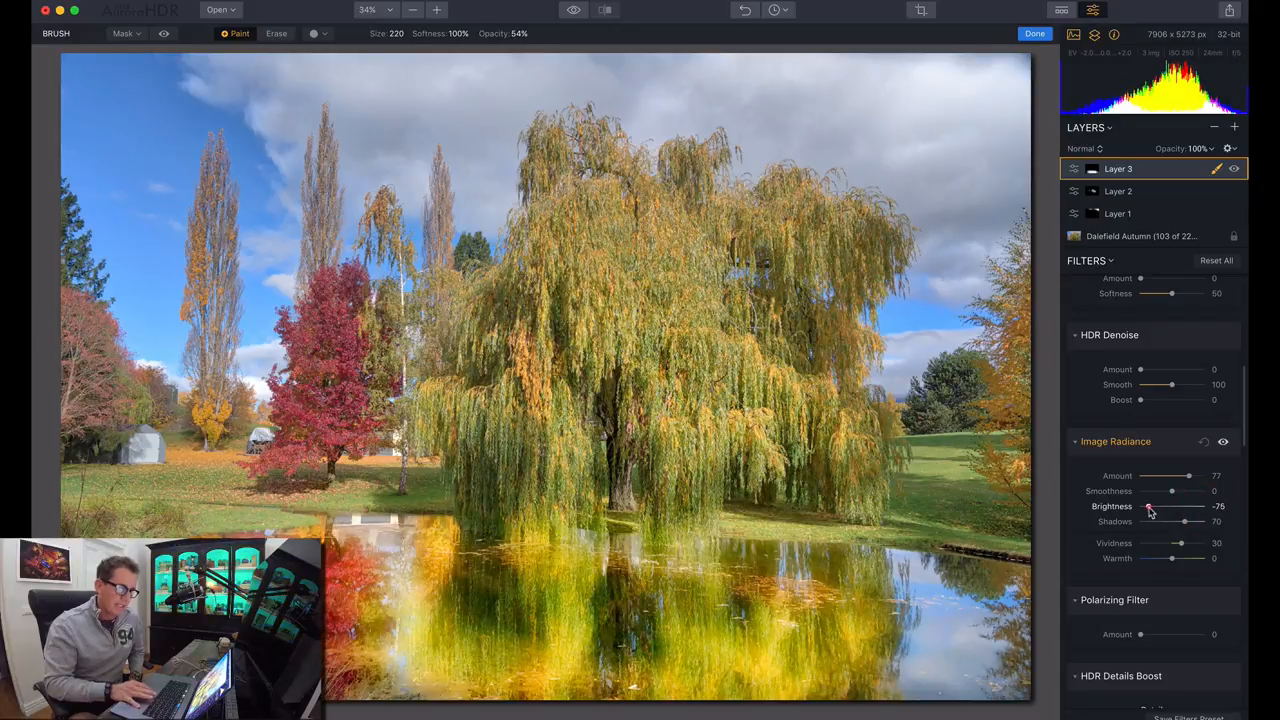
{"action": "left_click_drag", "start_coordinate": [1148, 506], "coordinate": [1156, 506]}
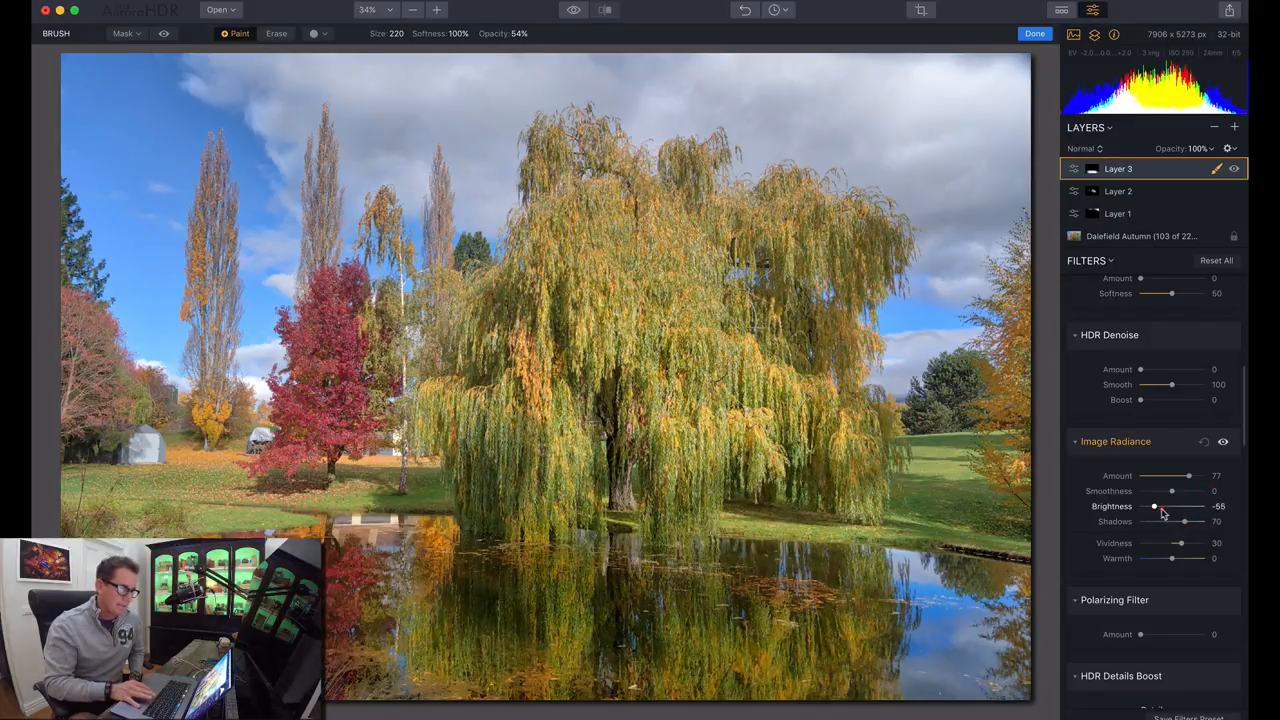
{"action": "left_click_drag", "start_coordinate": [1156, 506], "coordinate": [1178, 506]}
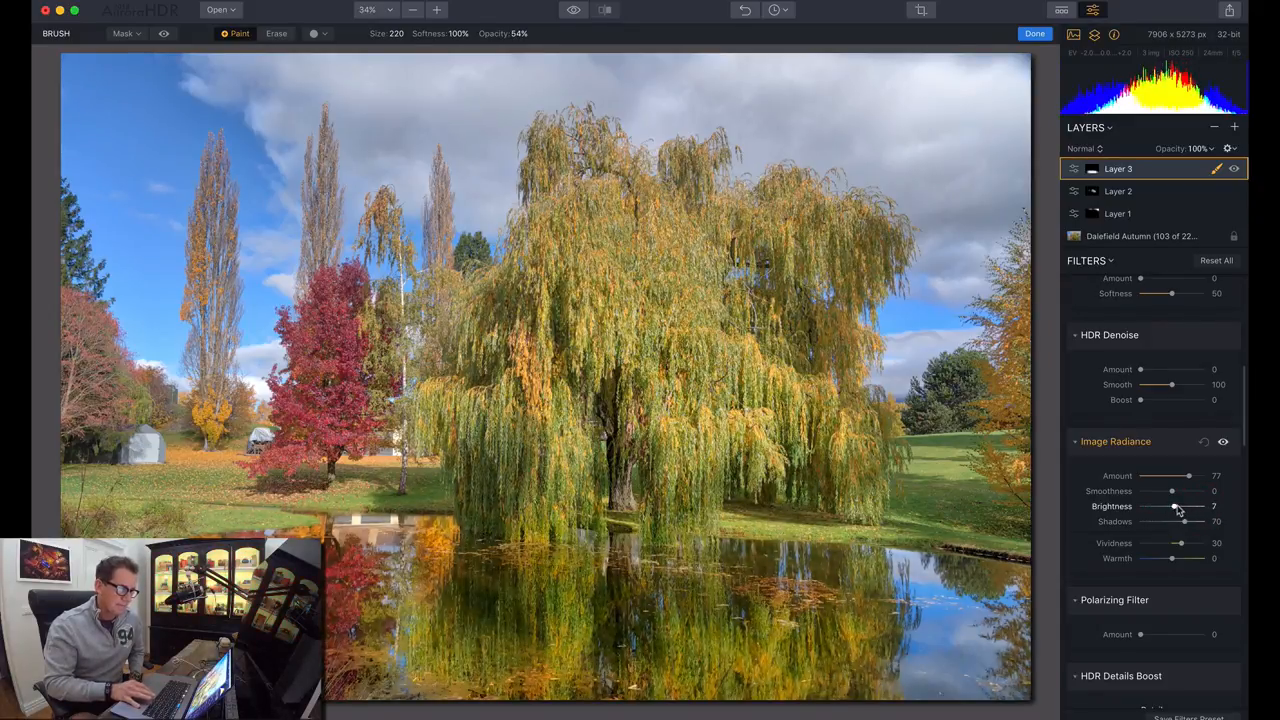
{"action": "left_click_drag", "start_coordinate": [1180, 506], "coordinate": [1186, 506]}
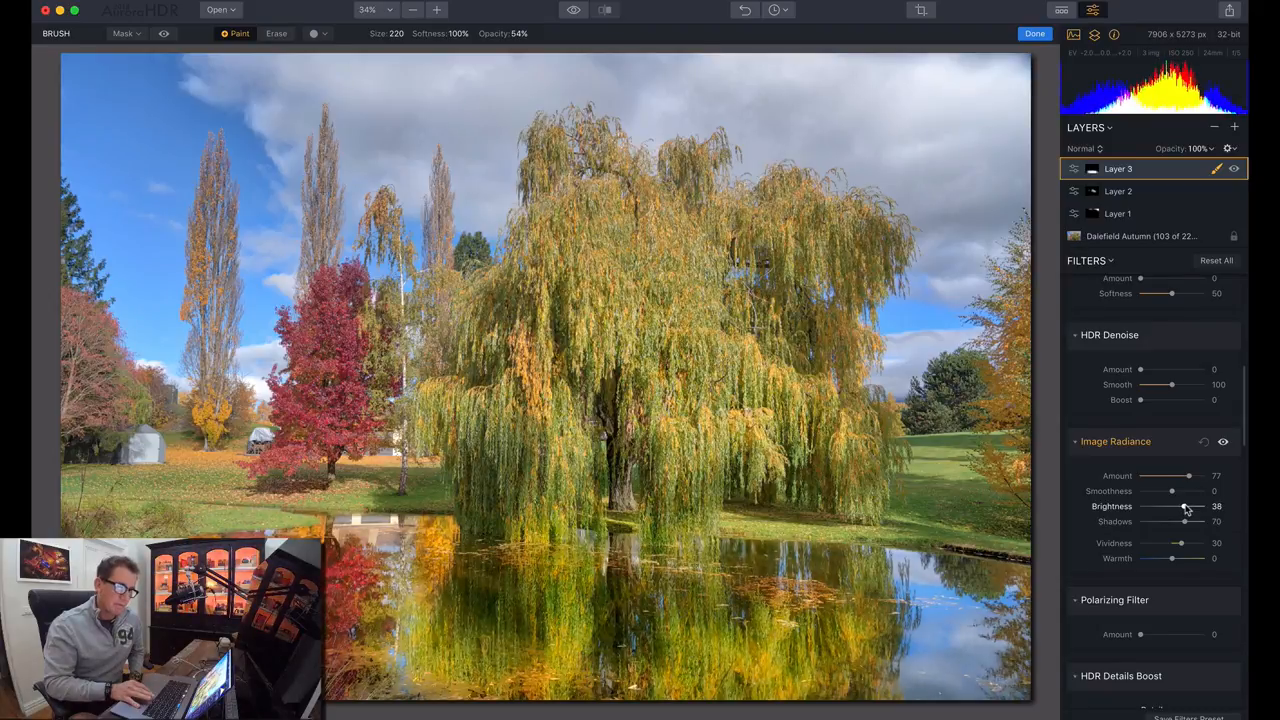
- Compare smoothness settings and settle on 88 for a dreamier glow
{"action": "left_click_drag", "start_coordinate": [1172, 492], "coordinate": [1196, 492]}
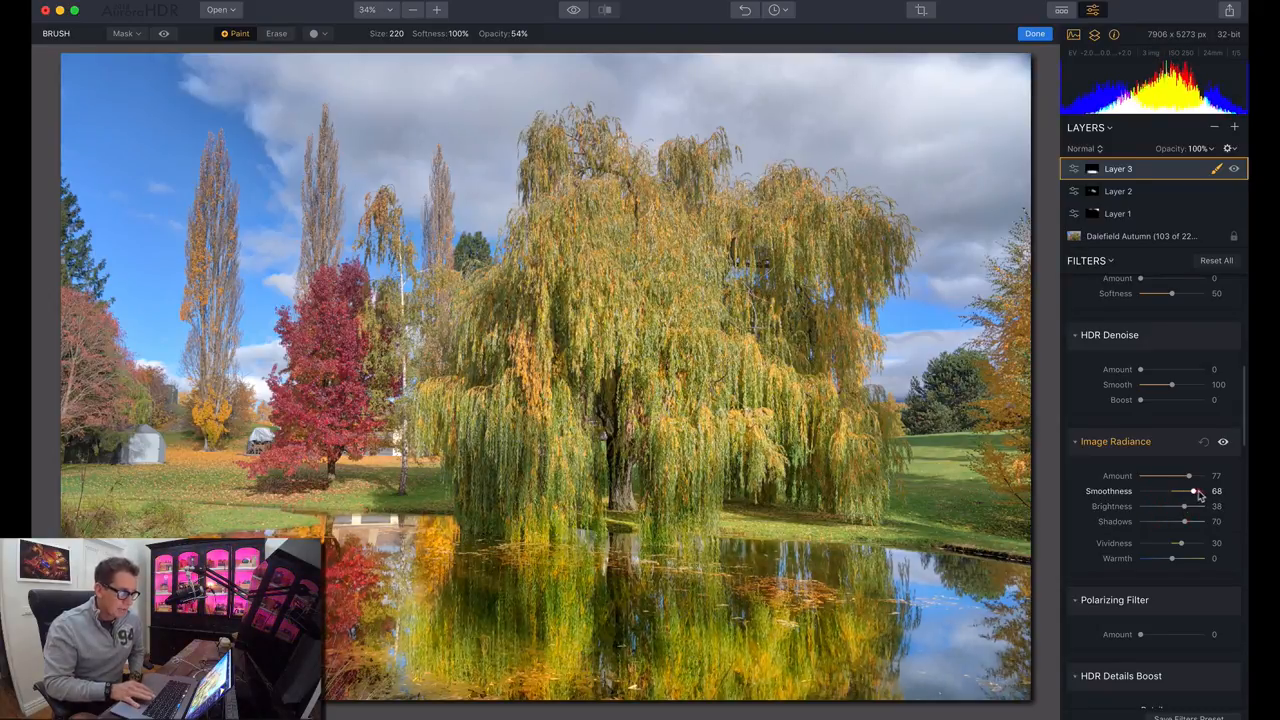
{"action": "left_click_drag", "start_coordinate": [1196, 492], "coordinate": [1162, 492]}
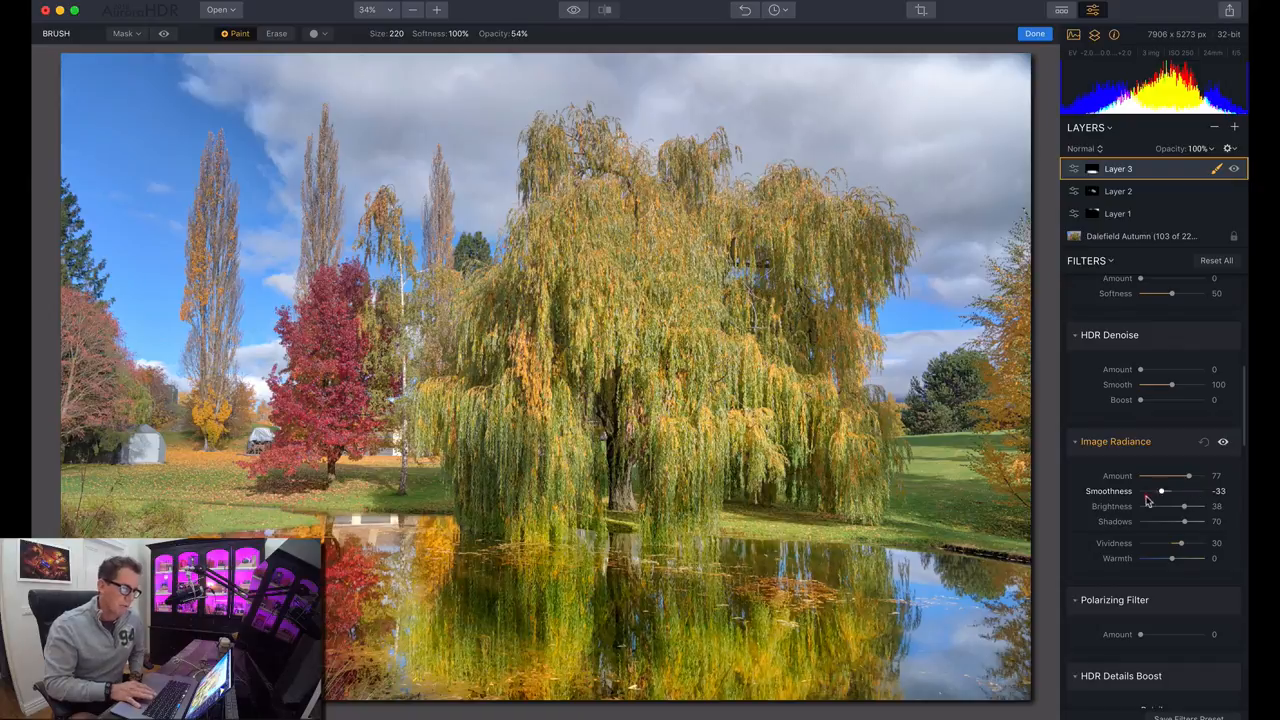
{"action": "left_click_drag", "start_coordinate": [1162, 490], "coordinate": [1200, 490]}
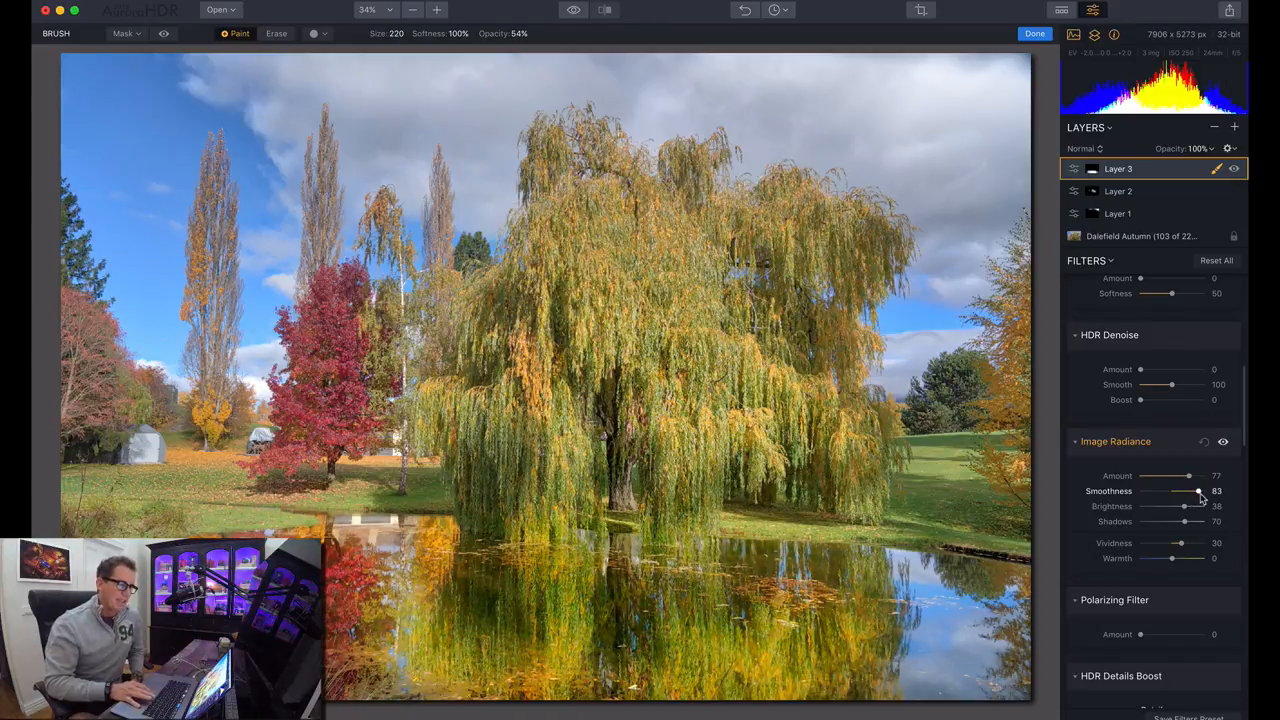
{"action": "left_click_drag", "start_coordinate": [1184, 492], "coordinate": [1200, 492]}
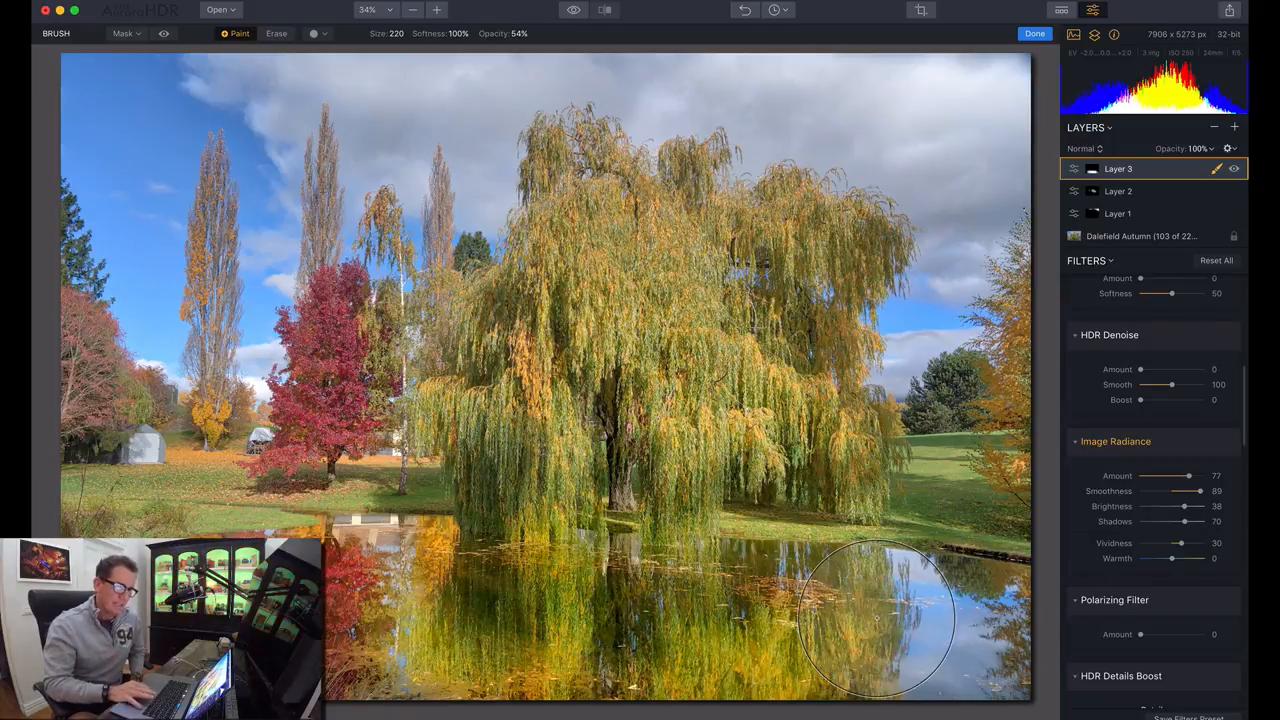
- Try cooling the reflection, then settle the radiance warmth at 46
{"action": "left_click_drag", "start_coordinate": [1172, 558], "coordinate": [1184, 558]}
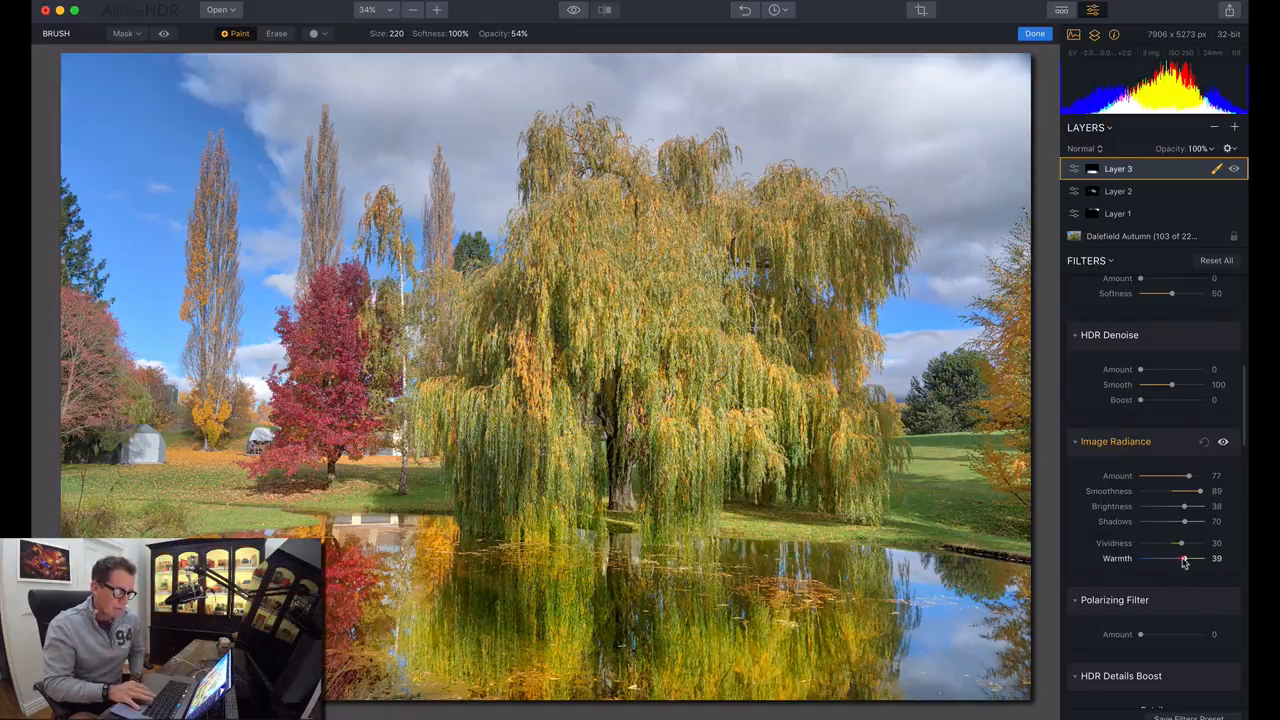
{"action": "left_click_drag", "start_coordinate": [1184, 558], "coordinate": [1148, 558]}
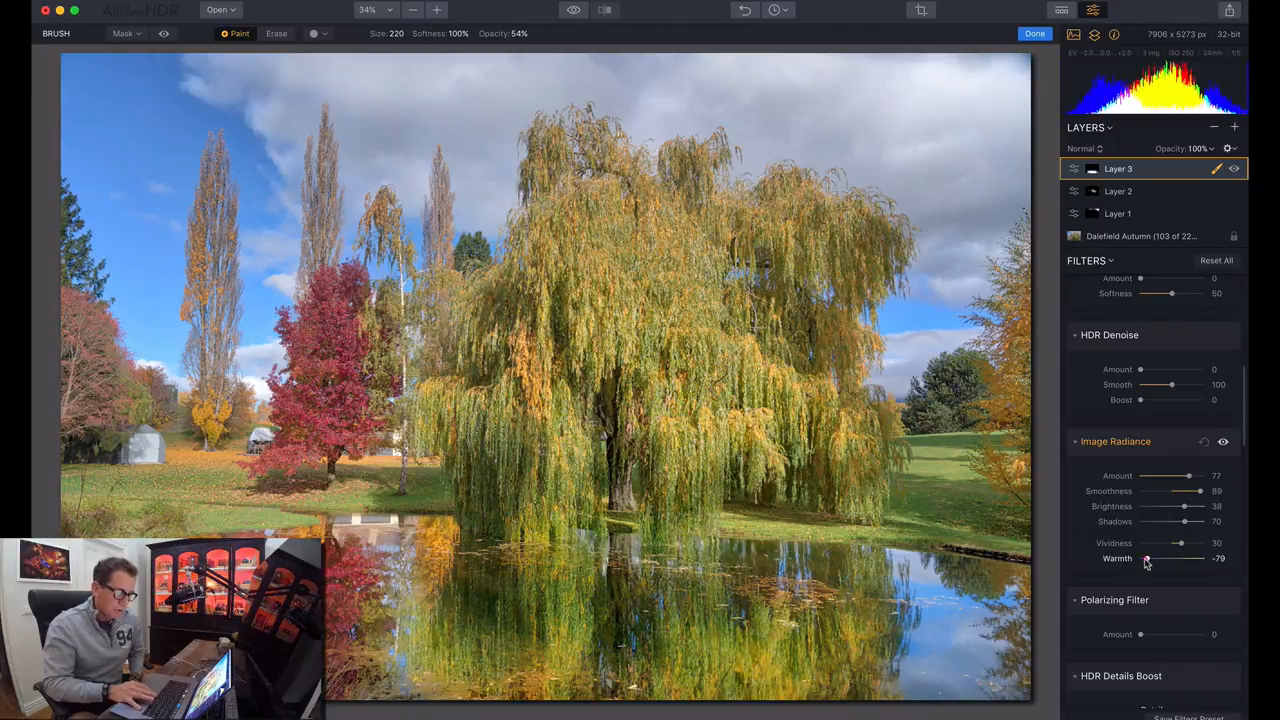
{"action": "left_click_drag", "start_coordinate": [1180, 558], "coordinate": [1176, 558]}
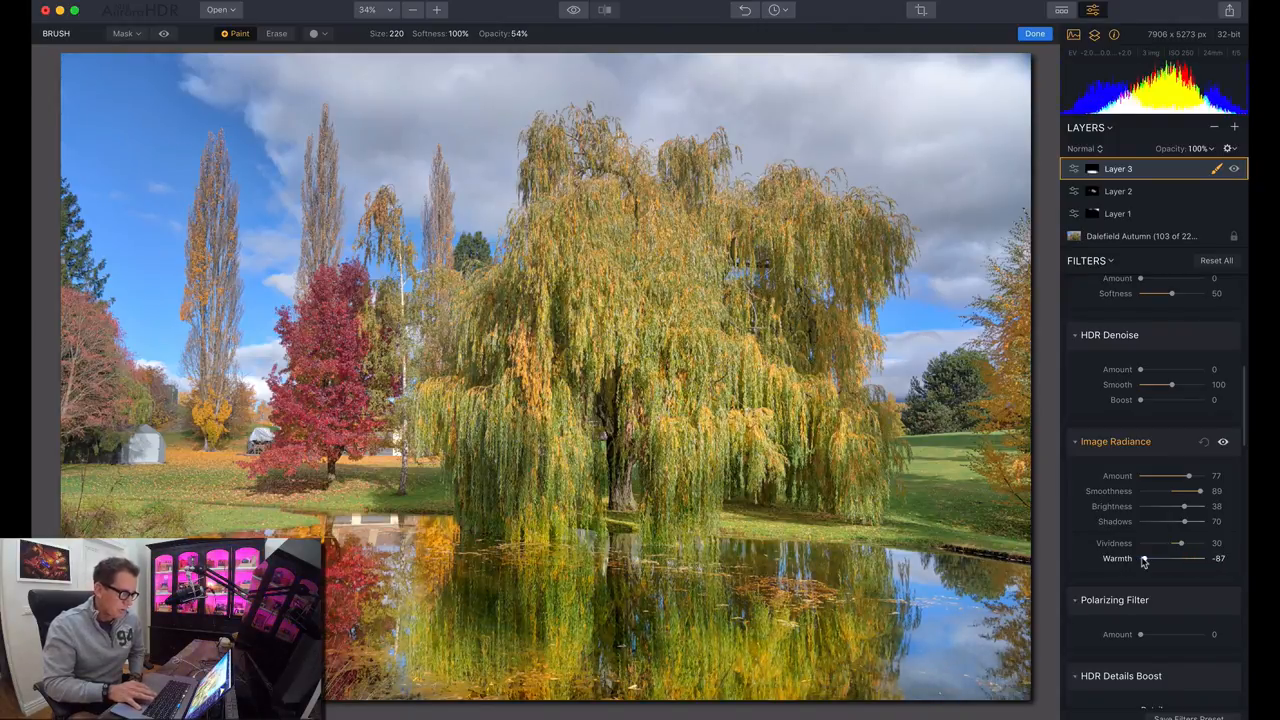
{"action": "left_click_drag", "start_coordinate": [1144, 558], "coordinate": [1204, 558]}
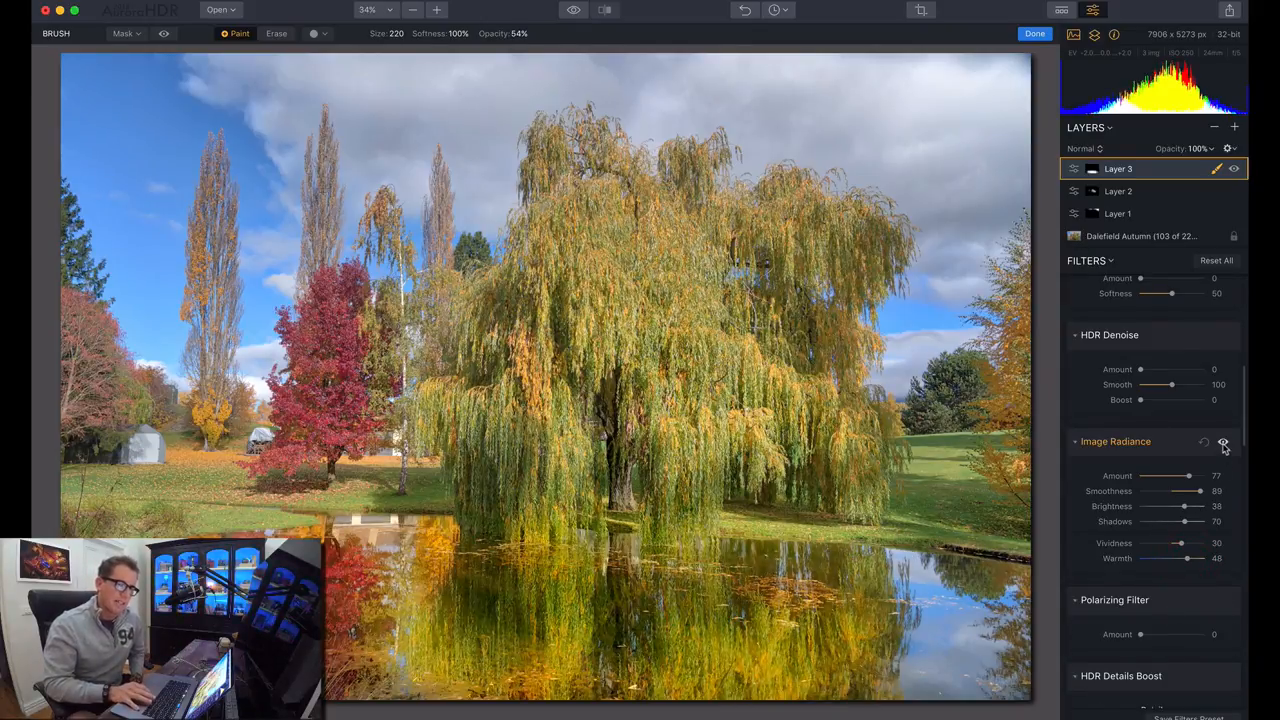
- Toggle the Image Radiance effect off and on to compare, then finish brushing with Done
{"action": "left_click", "coordinate": [1224, 444]}
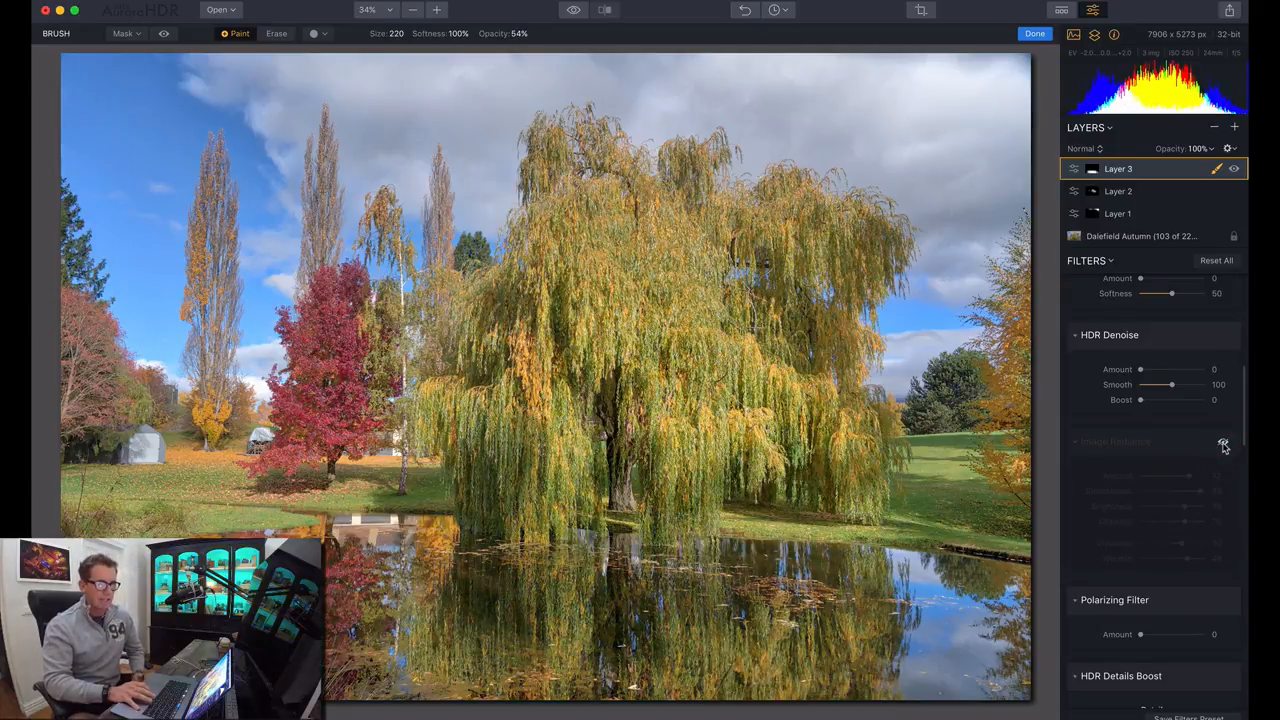
{"action": "left_click", "coordinate": [1224, 442]}
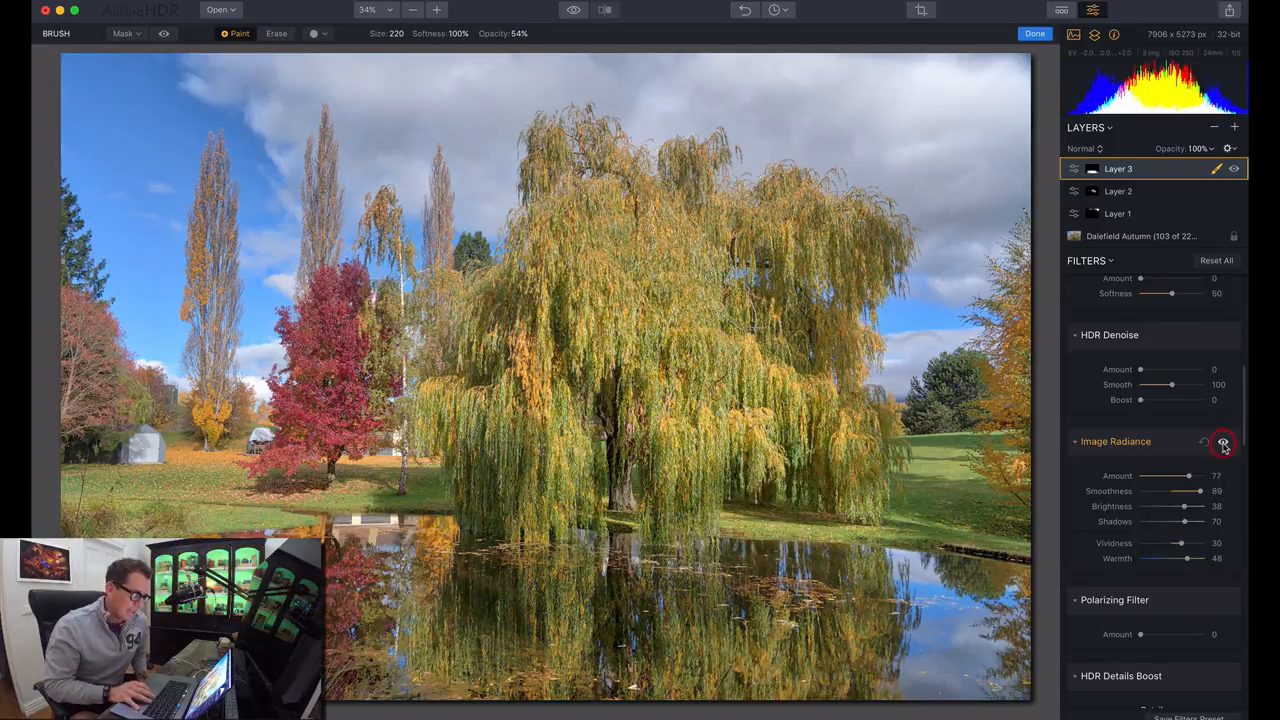
{"action": "left_click", "coordinate": [1222, 442]}
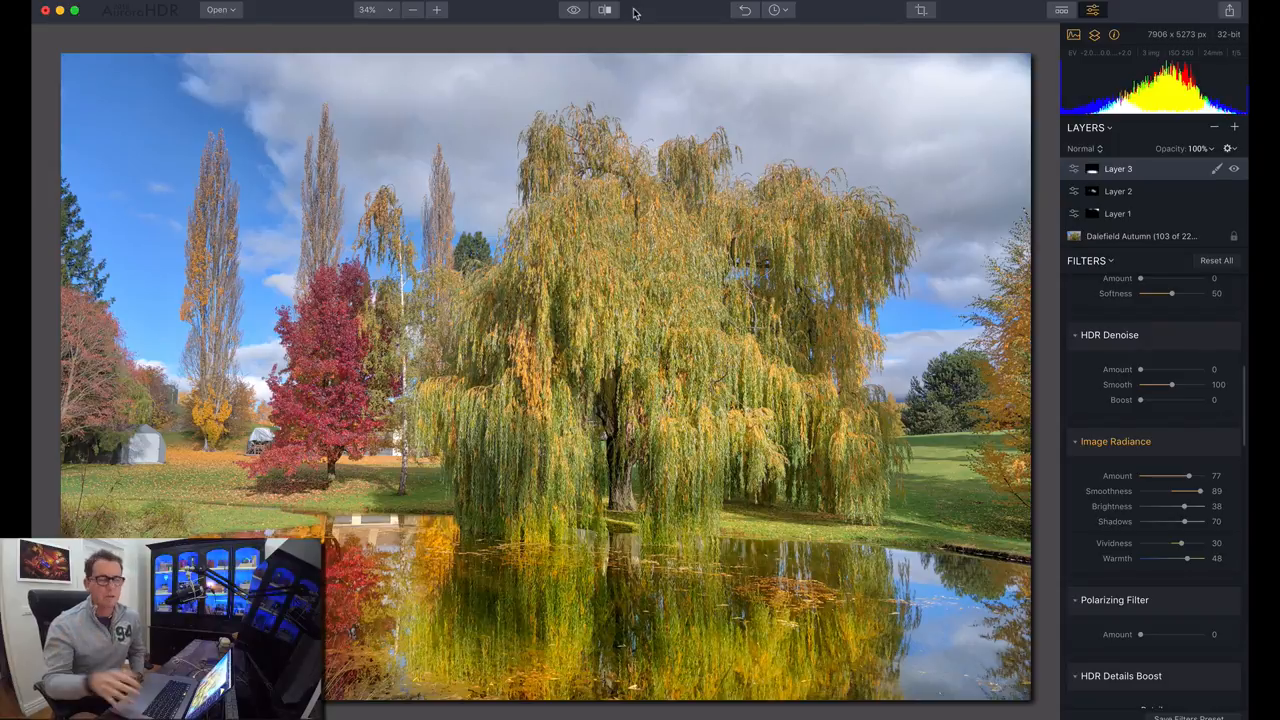
{"action": "left_click", "coordinate": [604, 10]}
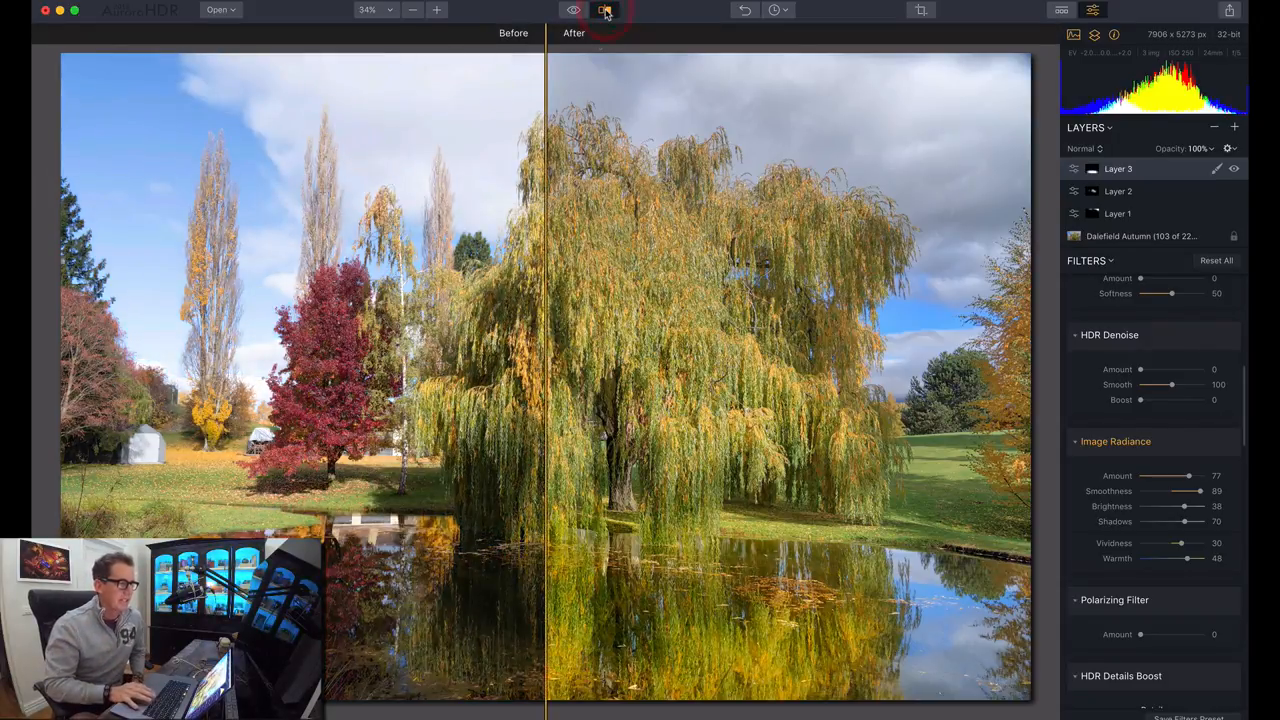
{"action": "left_click_drag", "start_coordinate": [544, 300], "coordinate": [444, 300]}
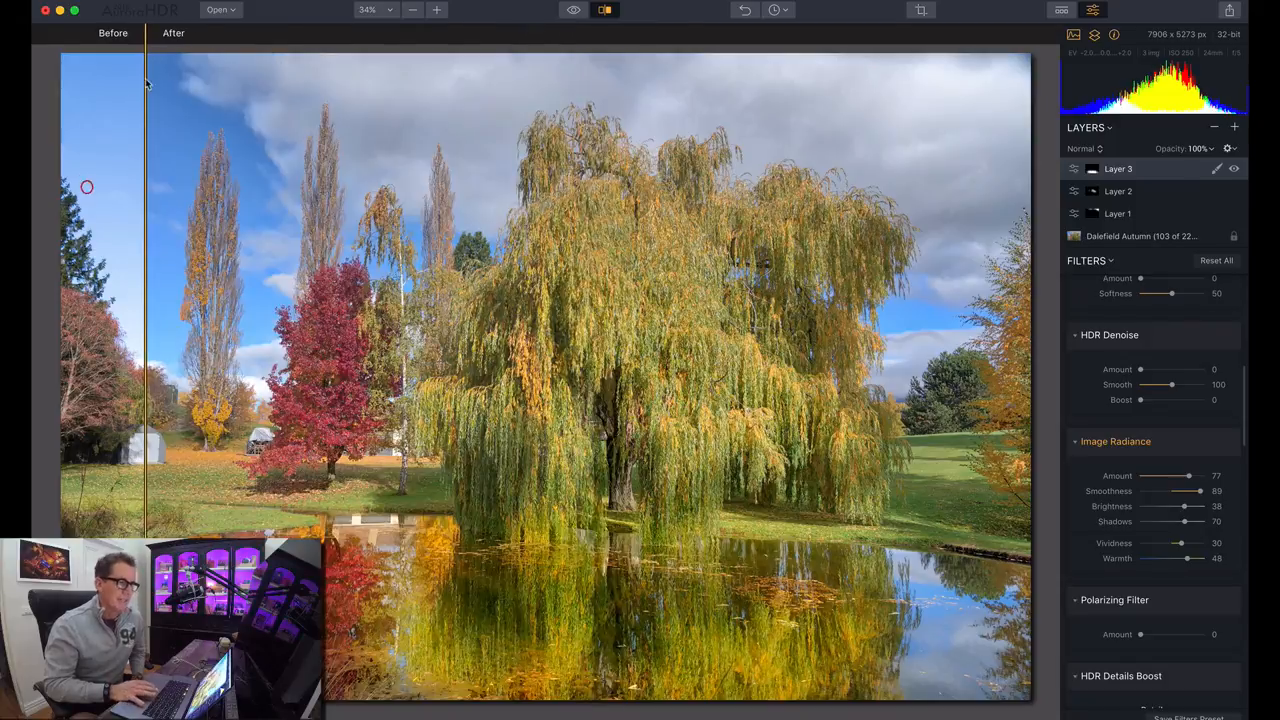
{"action": "mouse_move", "coordinate": [776, 38]}
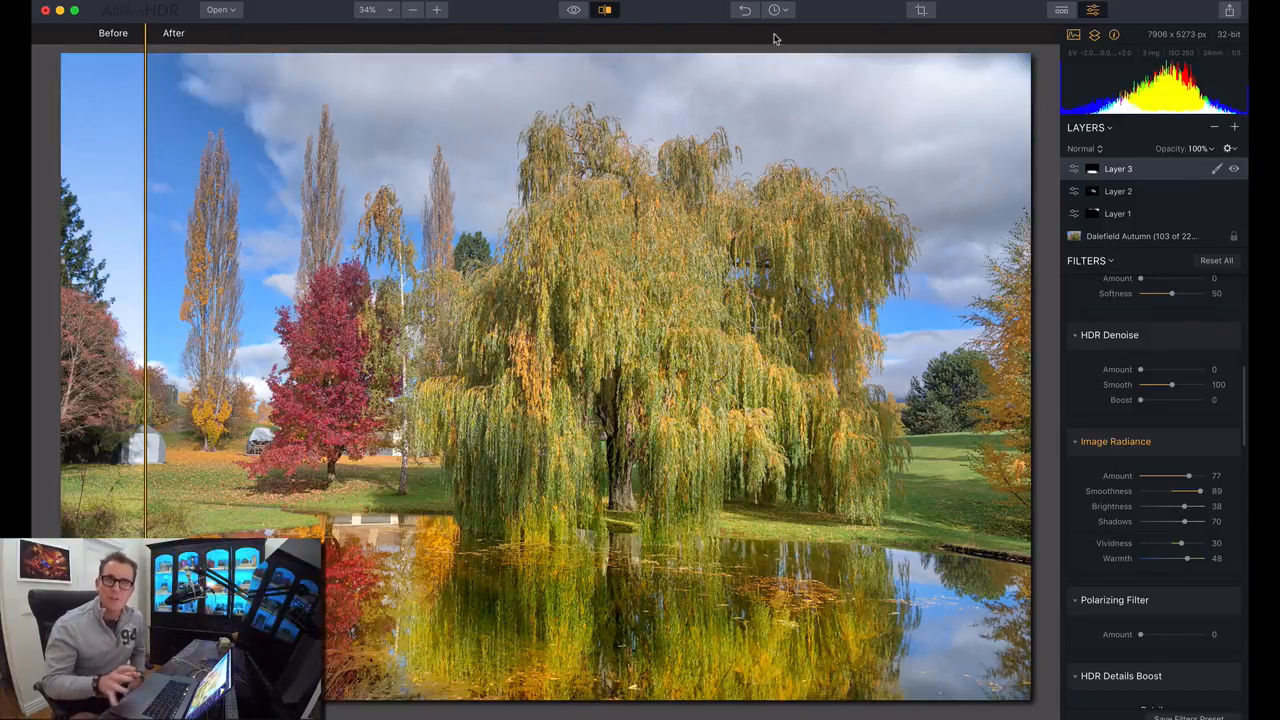
{"action": "left_click", "coordinate": [604, 10]}
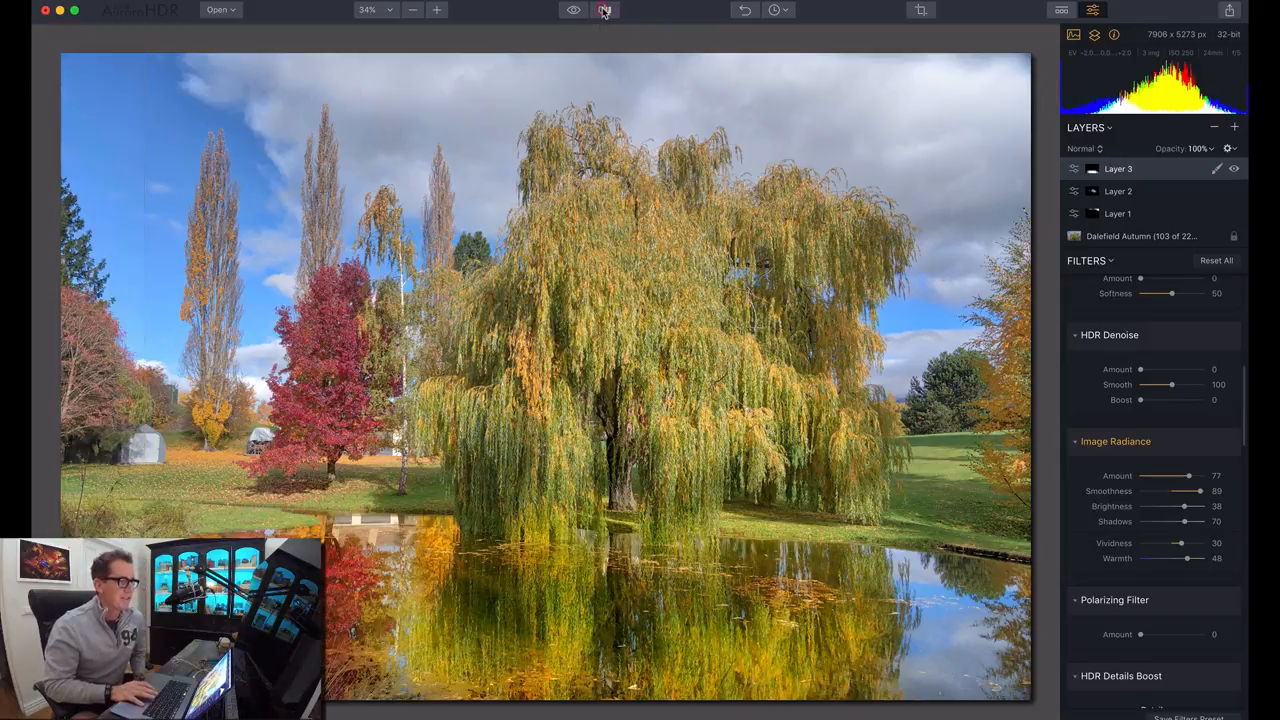